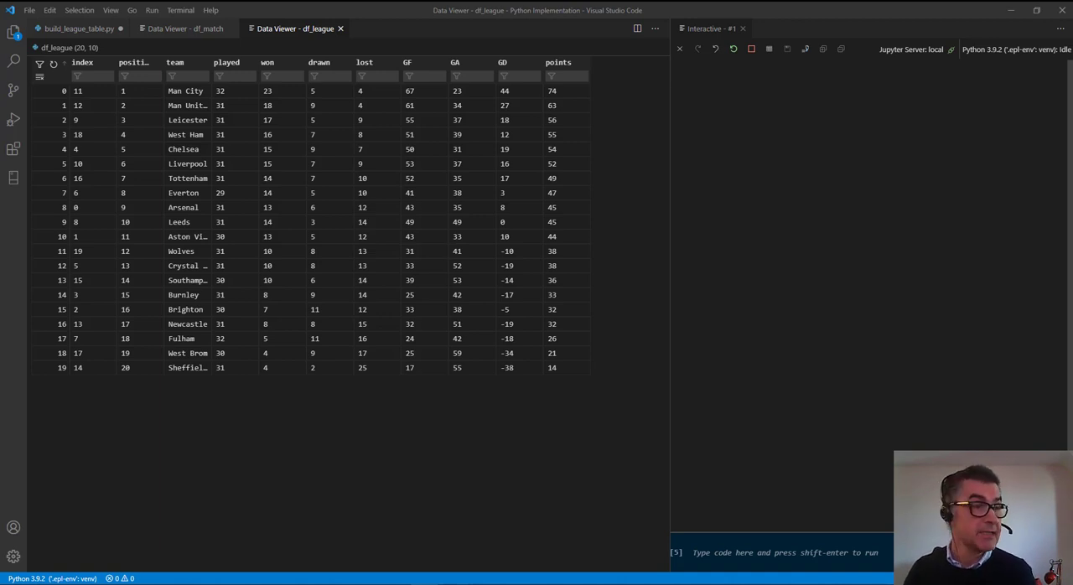
Look over the league table script, the raw match results dataframe and the league table dataframe
click(81, 27)
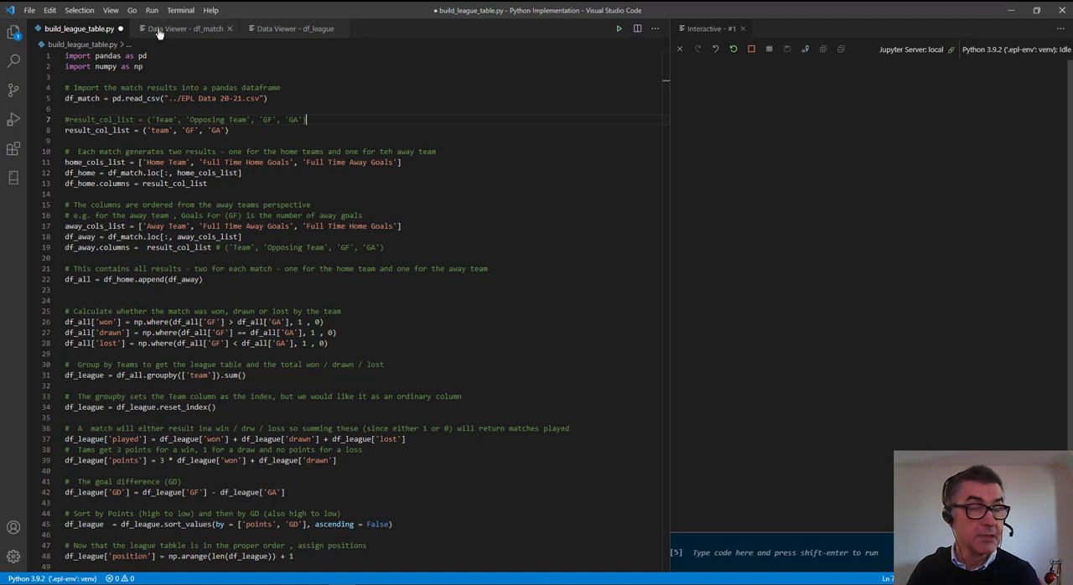
click(182, 27)
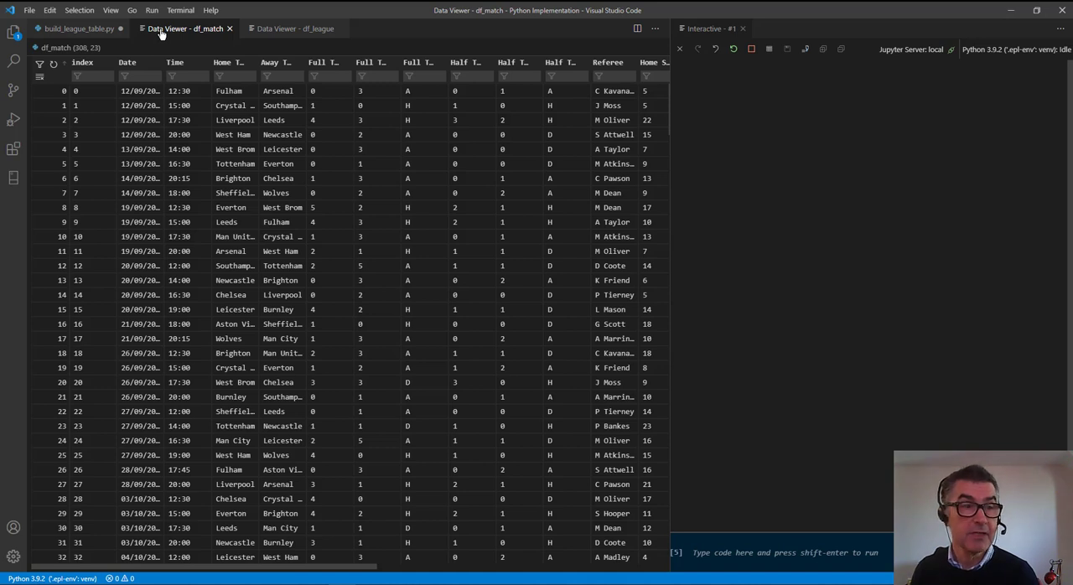
mouse_move(289, 27)
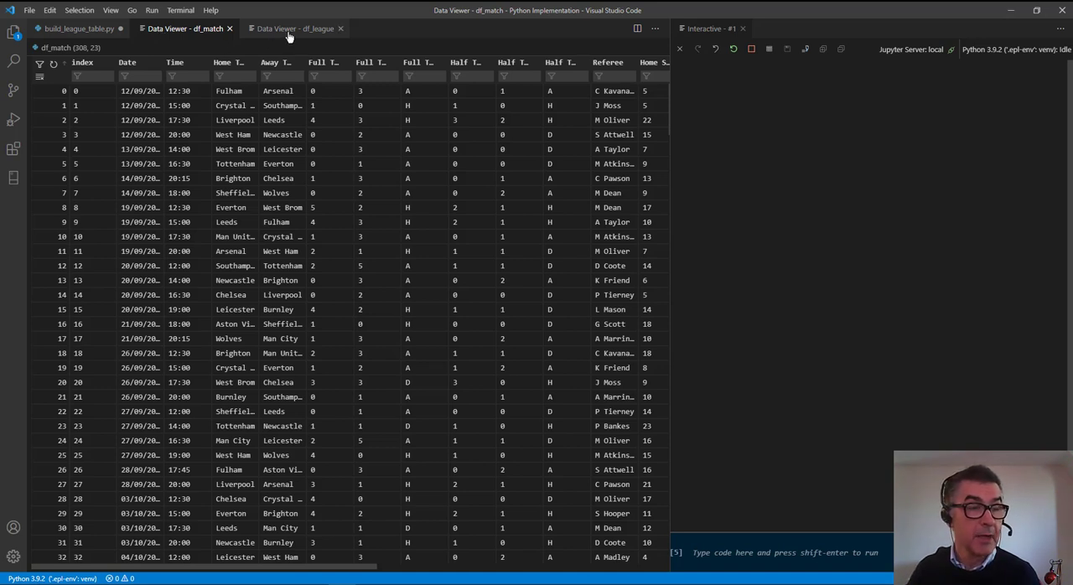
click(277, 27)
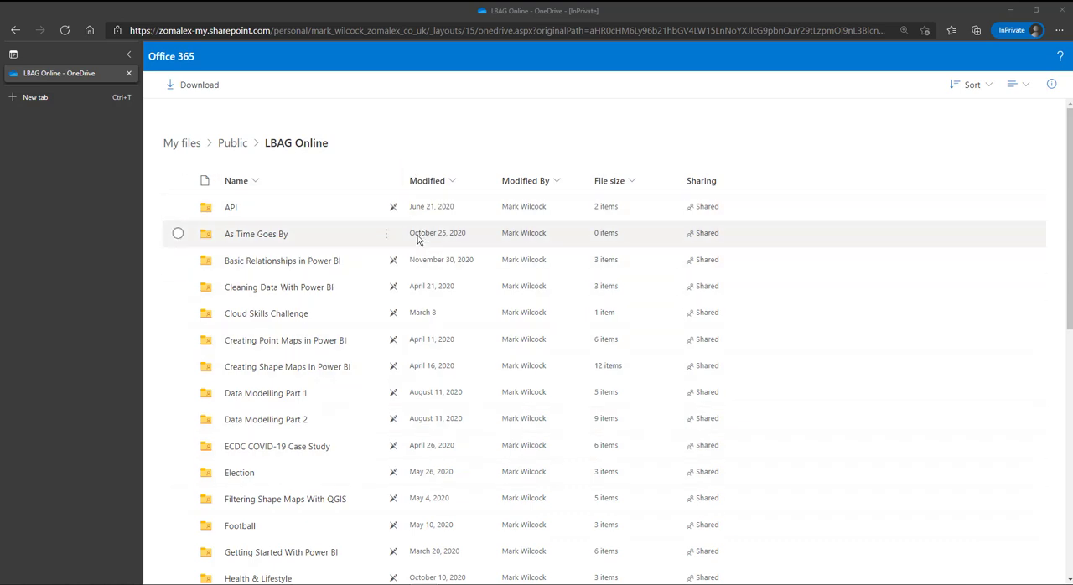
Open the Rosetta folder in OneDrive and open EPL Data 20-21.csv in Excel
scroll(down, 3)
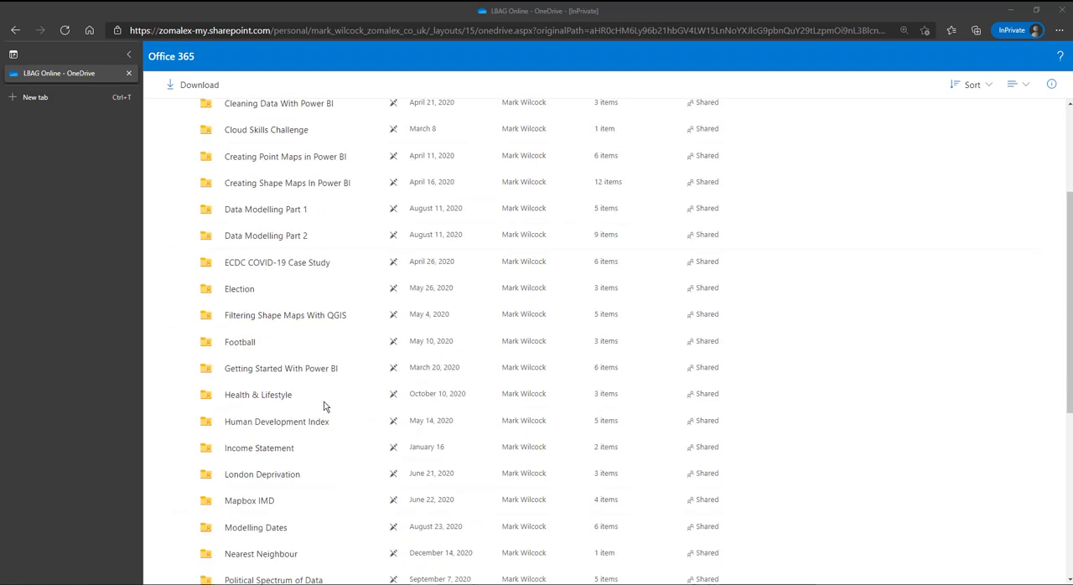
scroll(down, 3)
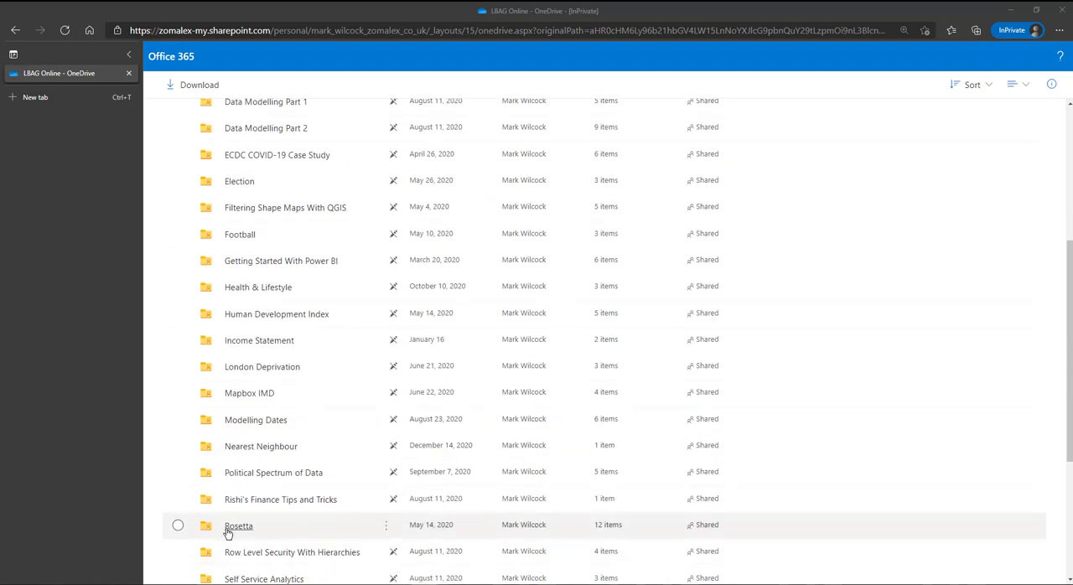
double_click(238, 526)
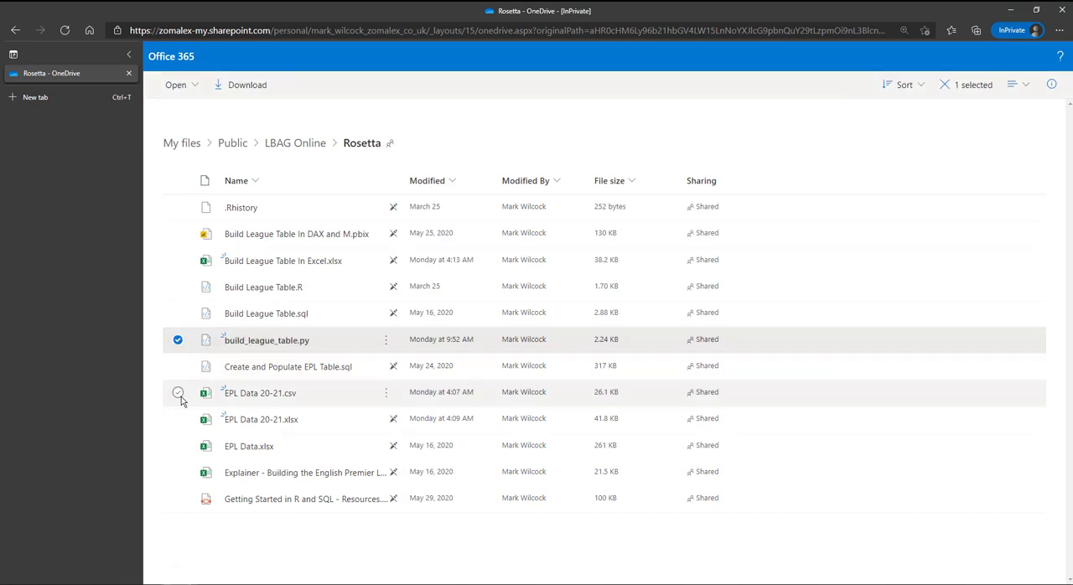
click(177, 392)
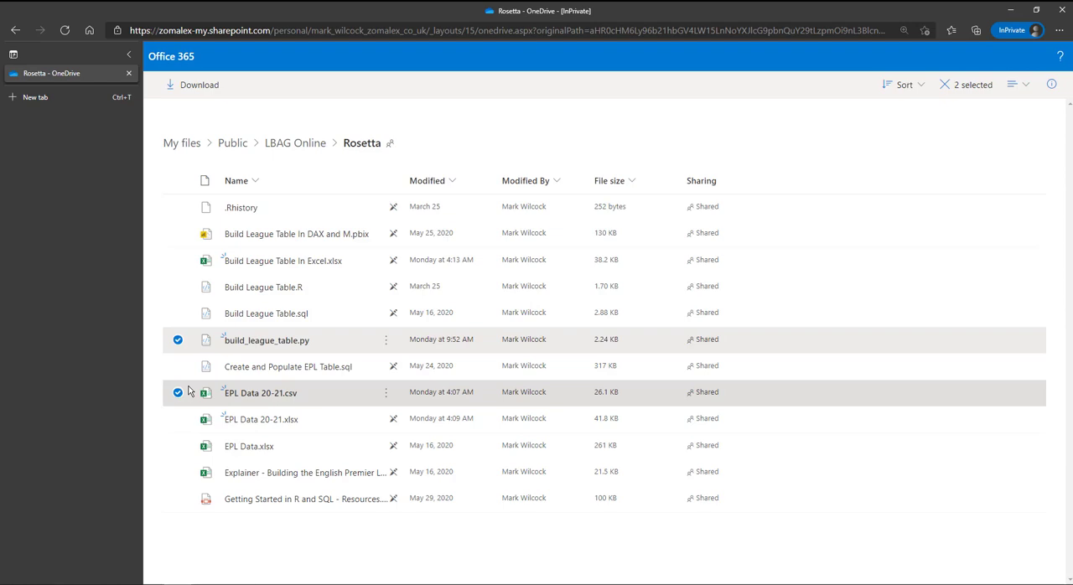
double_click(261, 392)
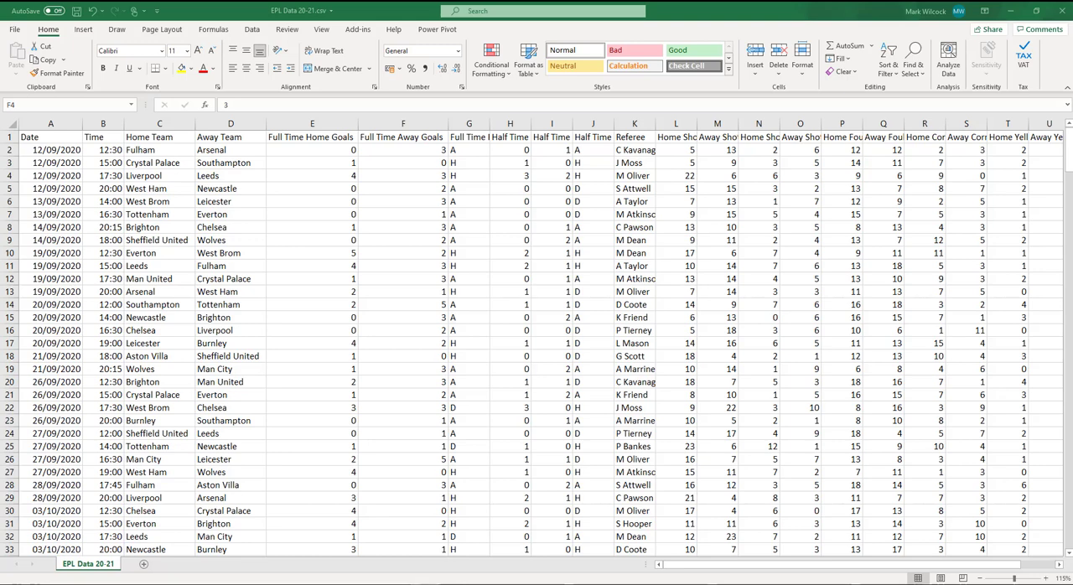
mouse_move(378, 329)
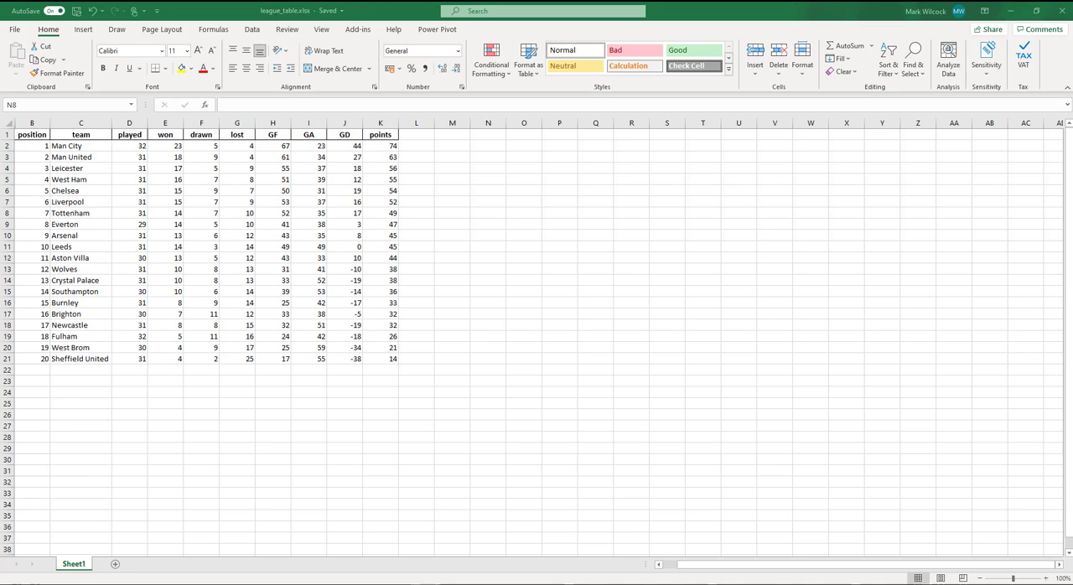
mouse_move(109, 211)
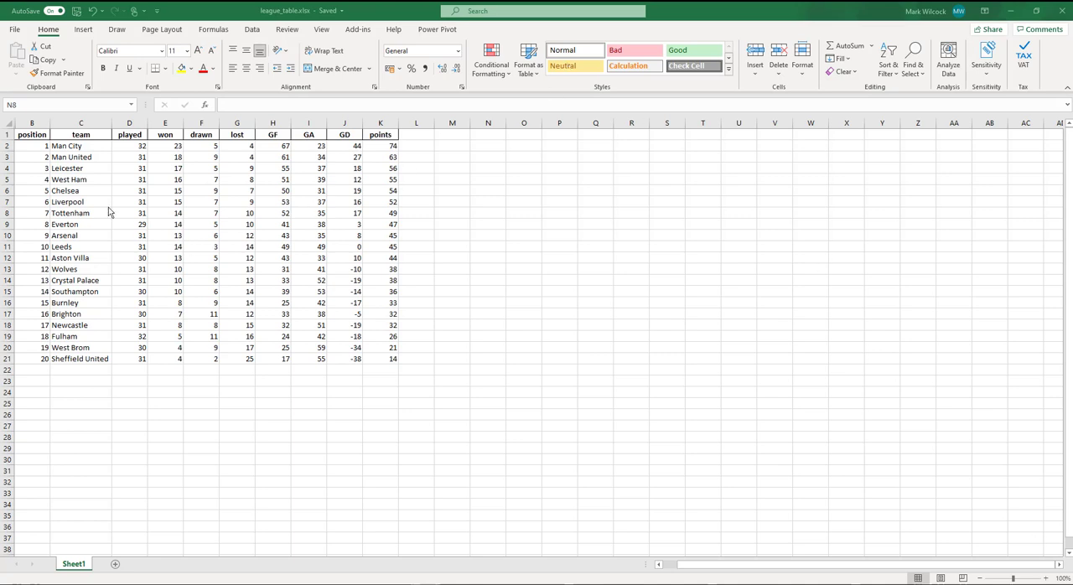
click(81, 145)
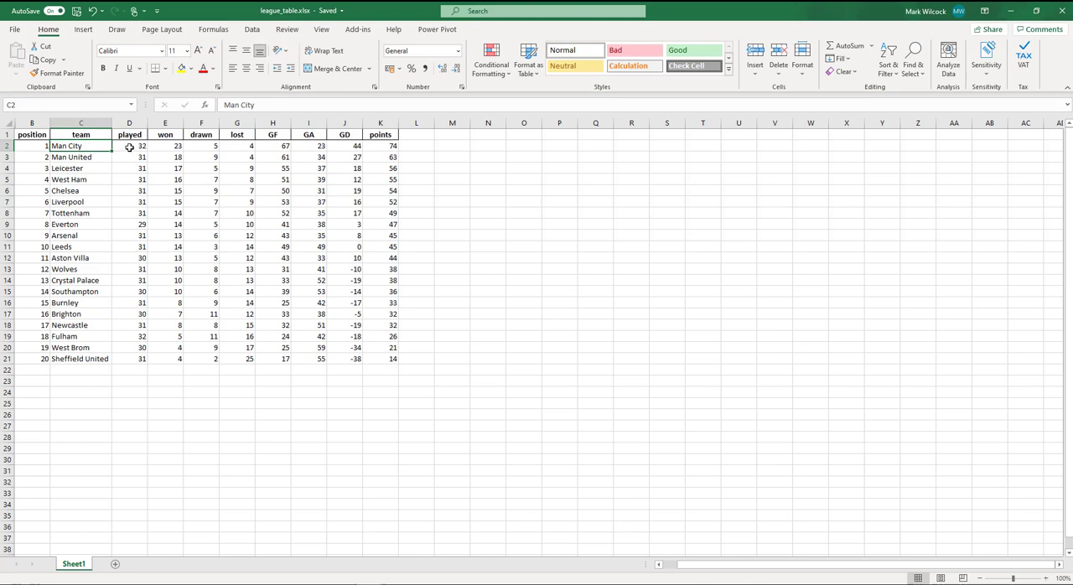
click(129, 146)
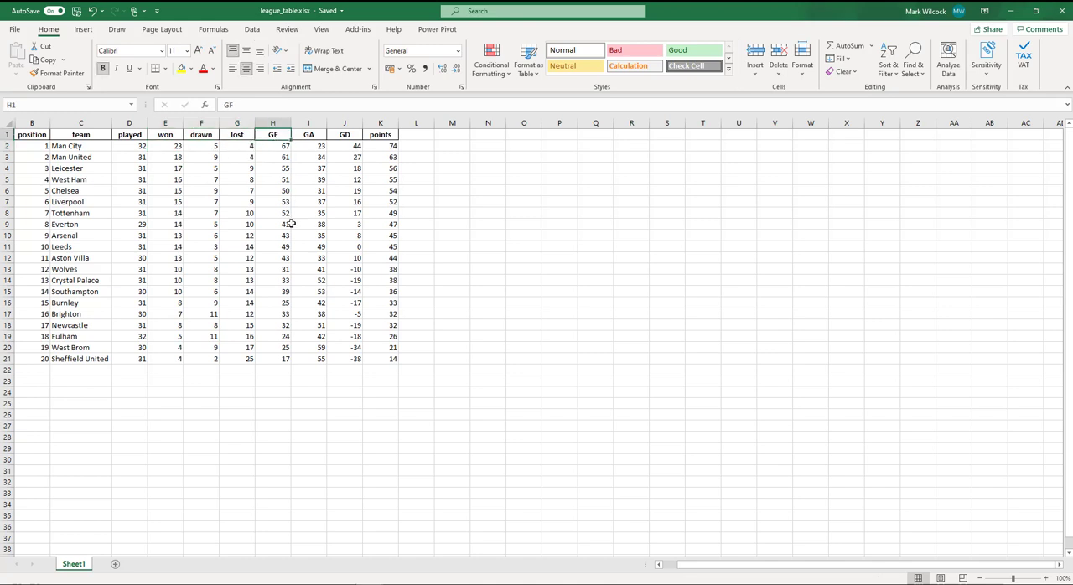
click(309, 146)
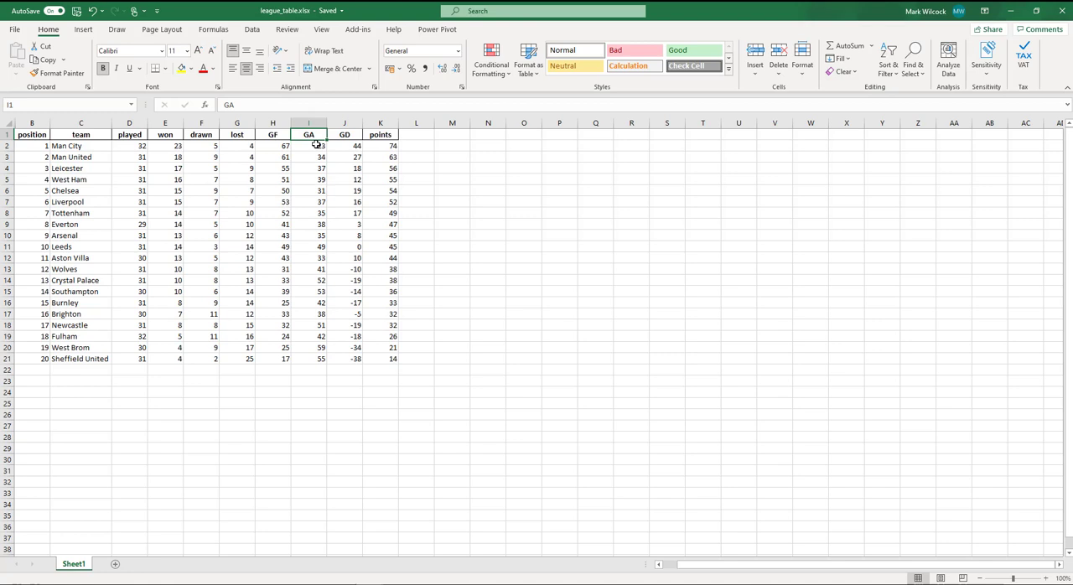
click(308, 144)
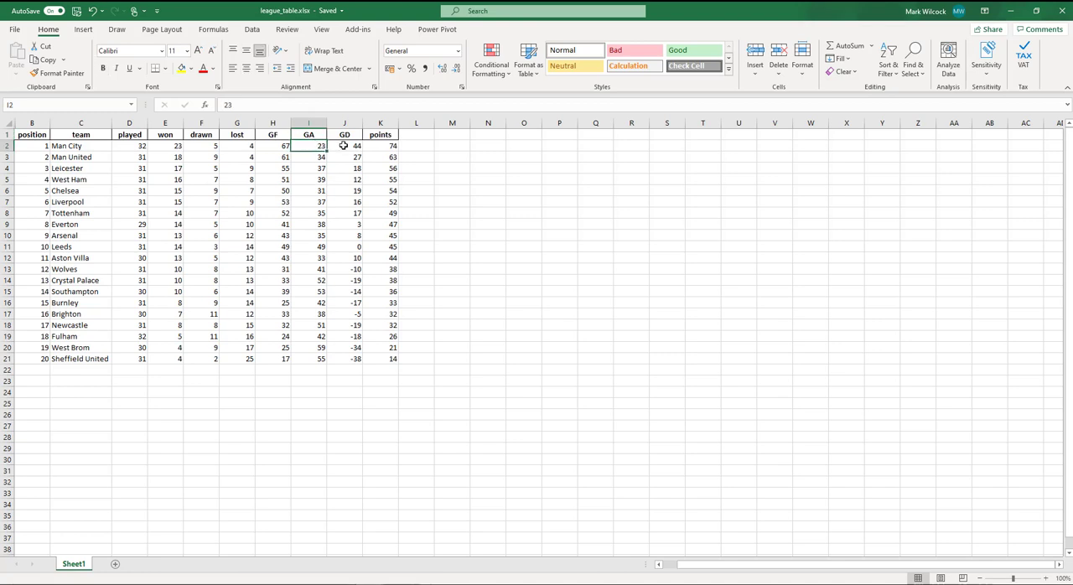
click(345, 144)
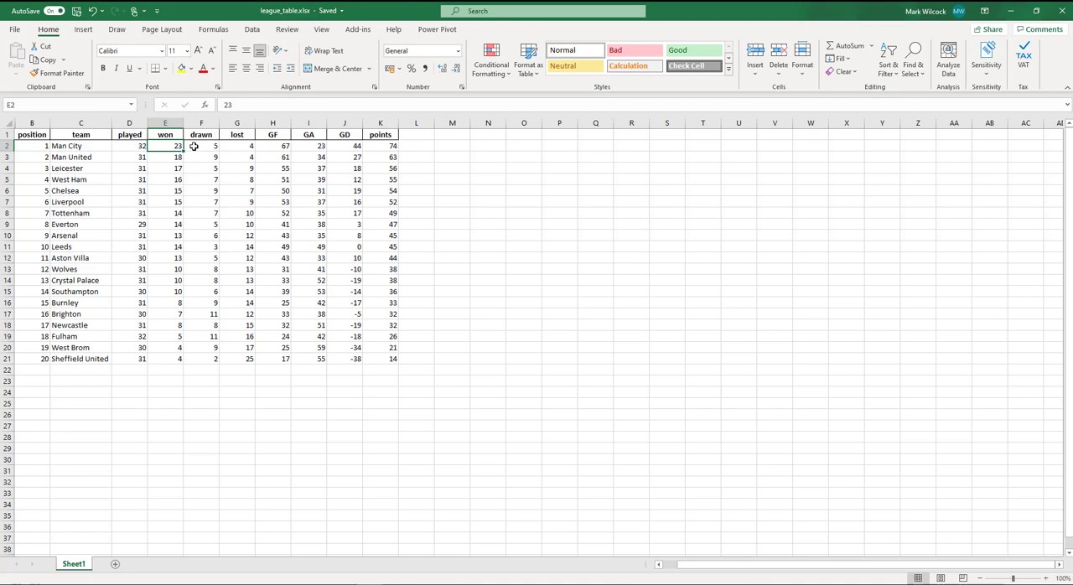
click(378, 145)
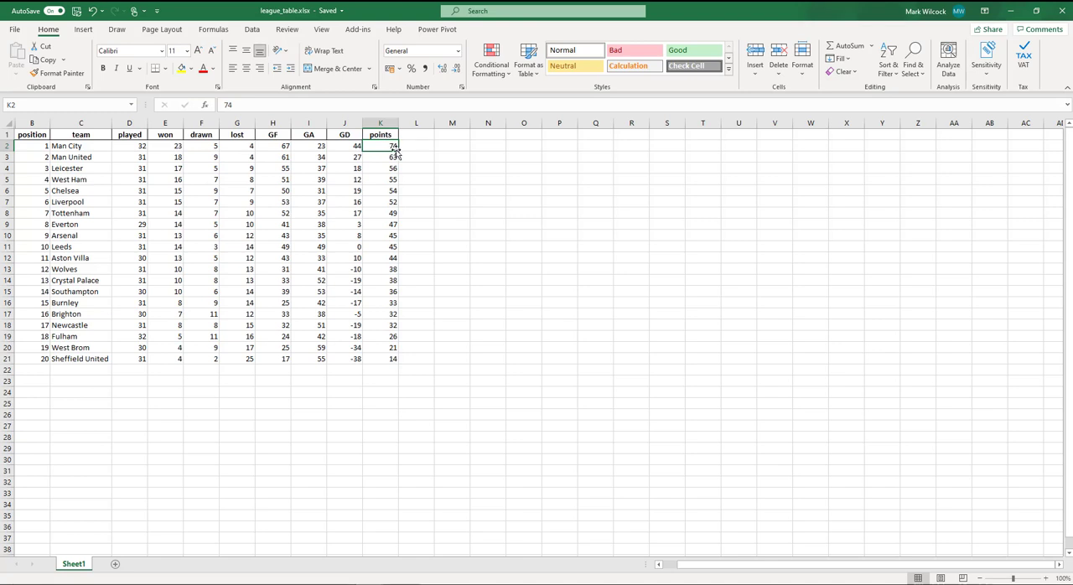
mouse_move(156, 248)
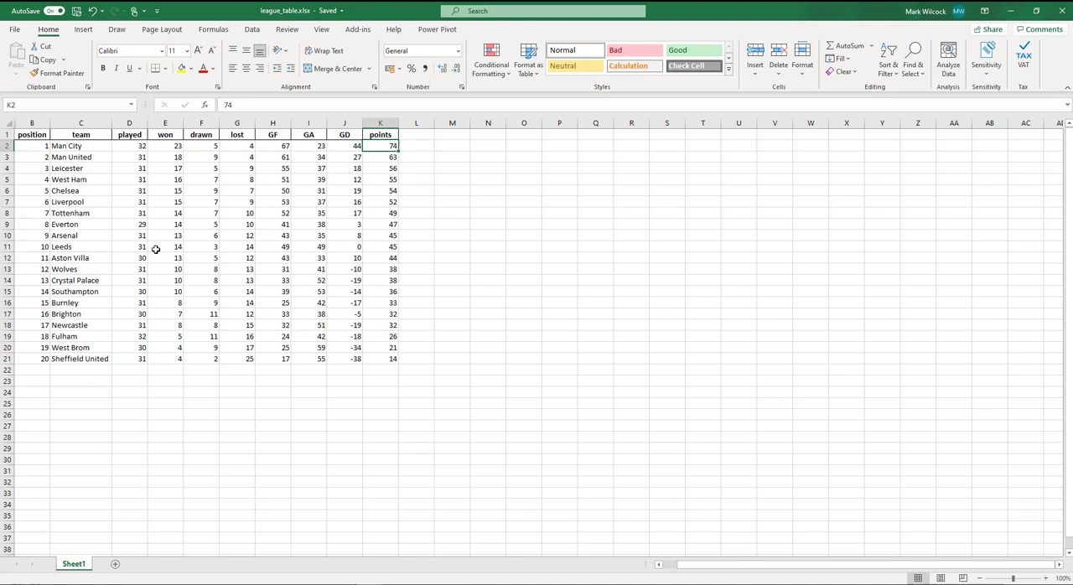
drag(80, 234, 379, 246)
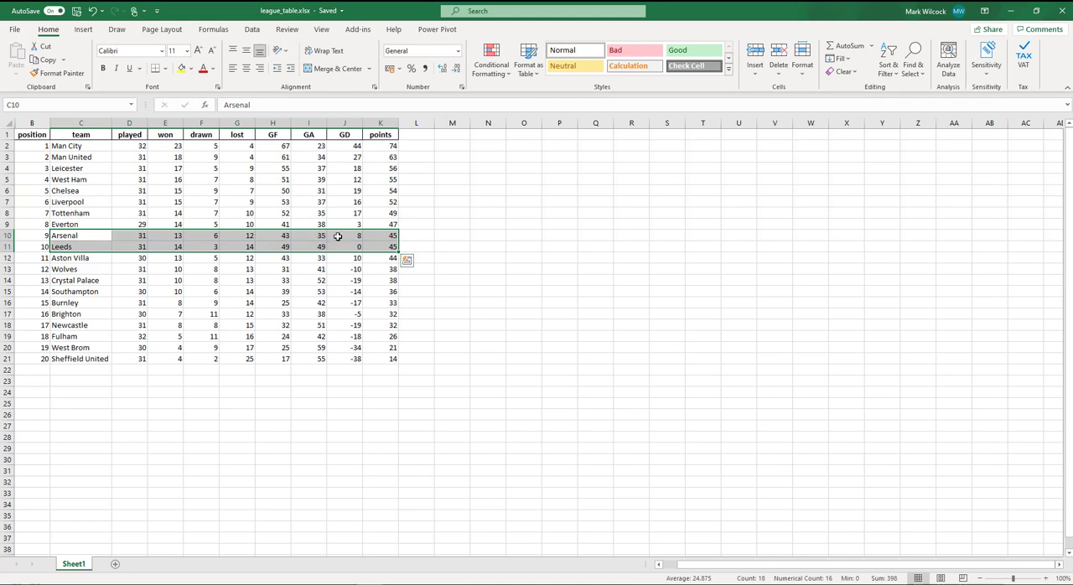
mouse_move(338, 234)
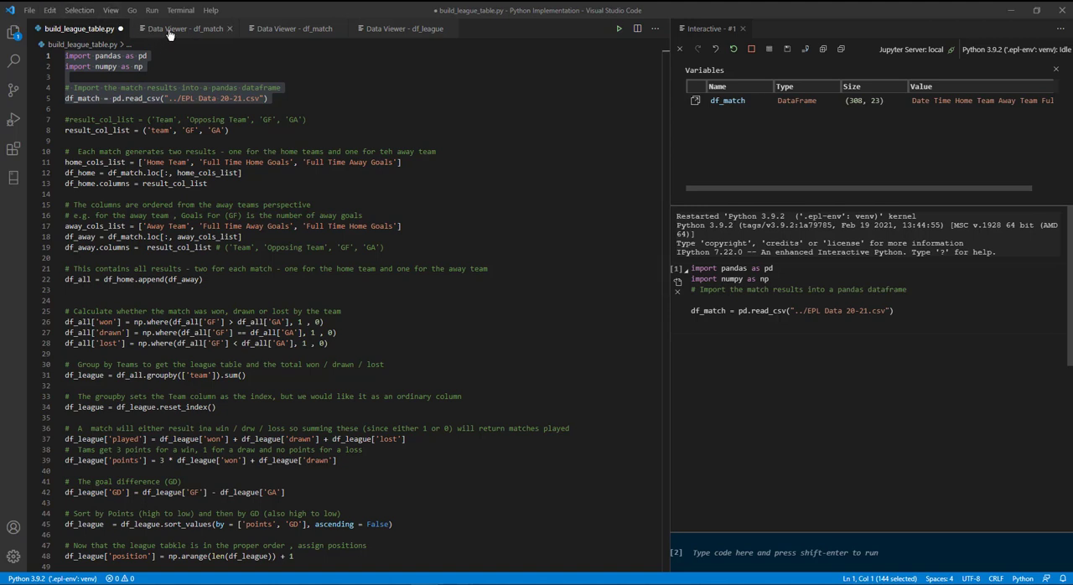
View the df_match results dataframe, then return to the league table script
click(182, 27)
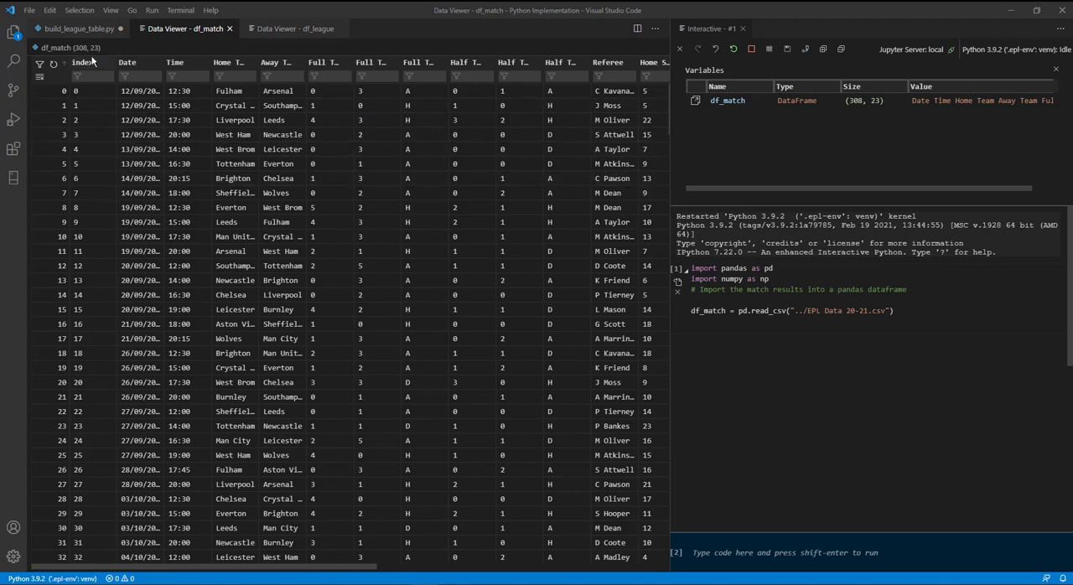
click(75, 27)
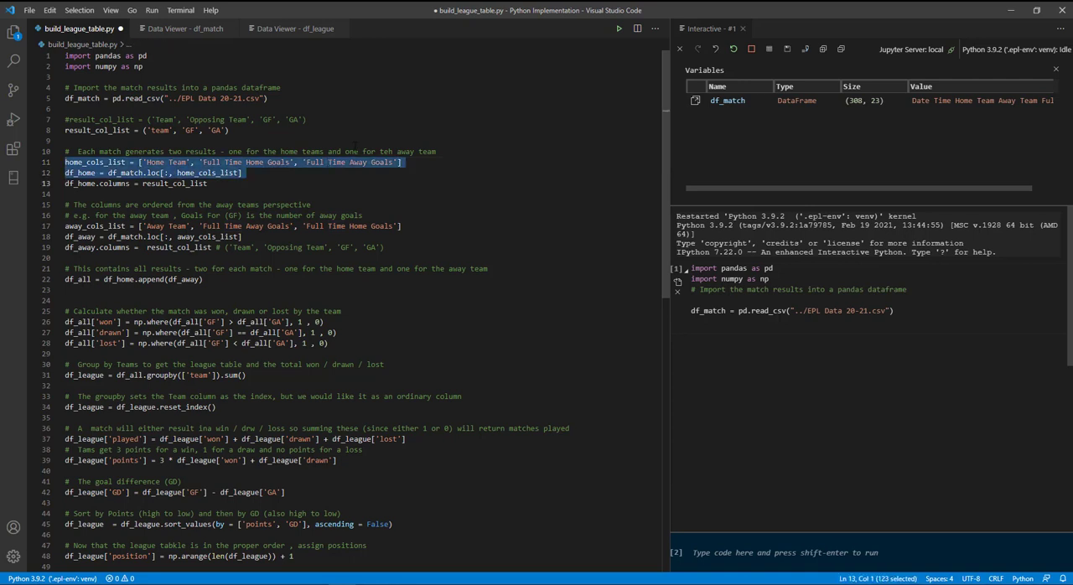
Run the home-team column lines and view df_home's Home Team and full-time goals columns
key(shift+enter)
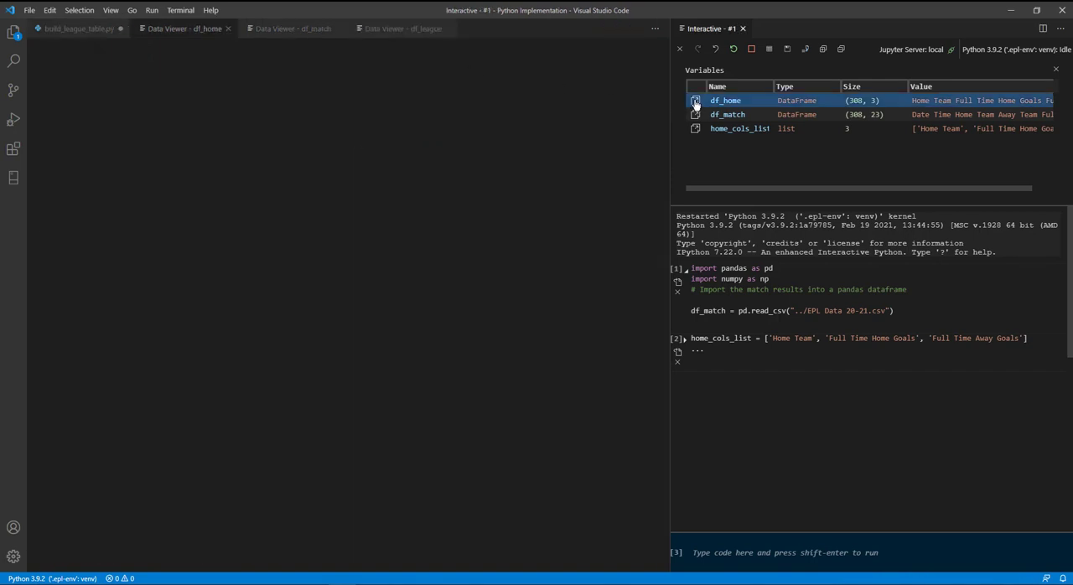
click(693, 100)
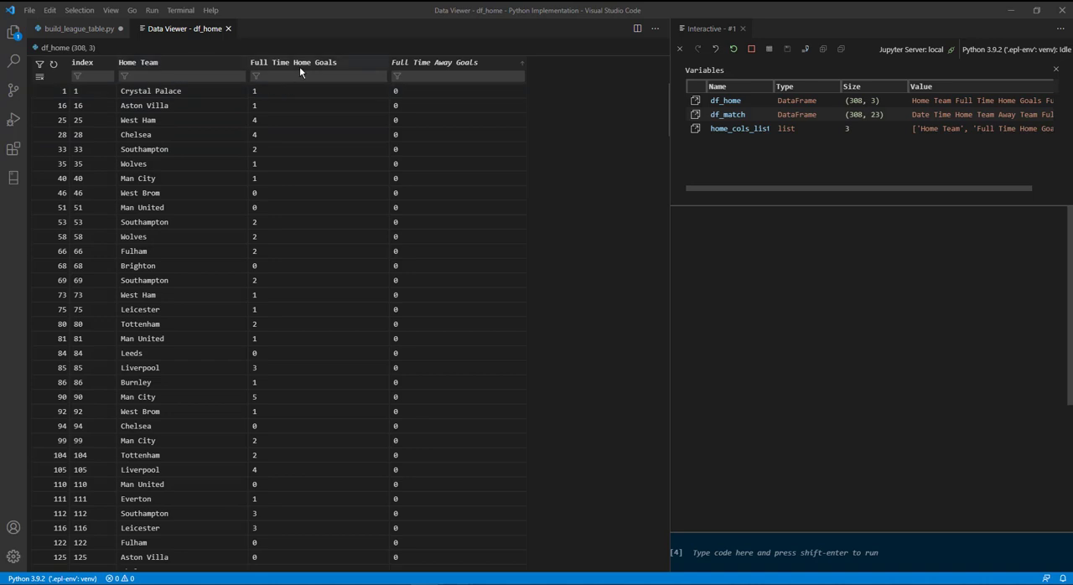
mouse_move(300, 70)
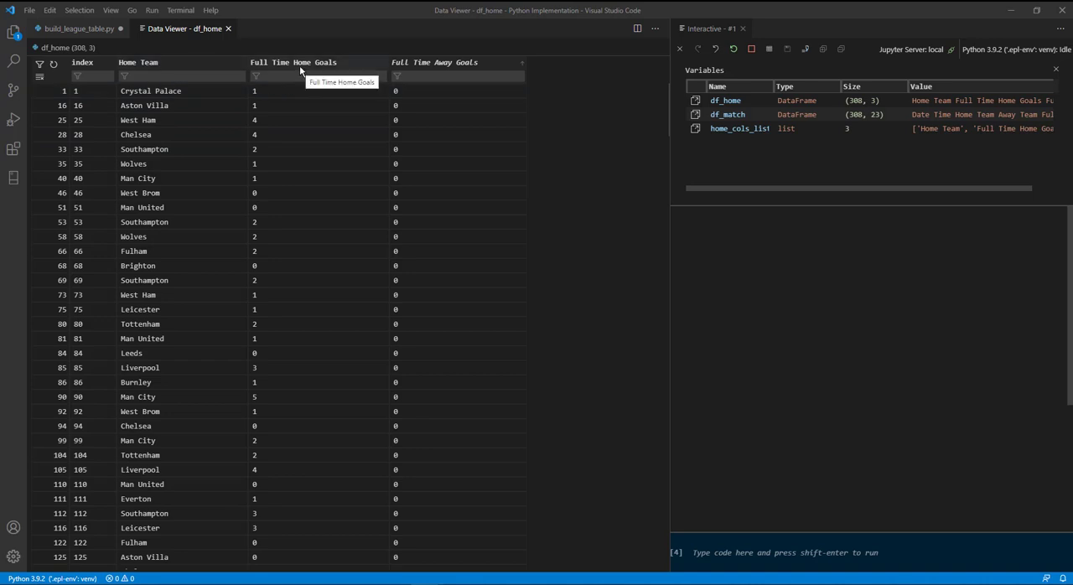
mouse_move(449, 62)
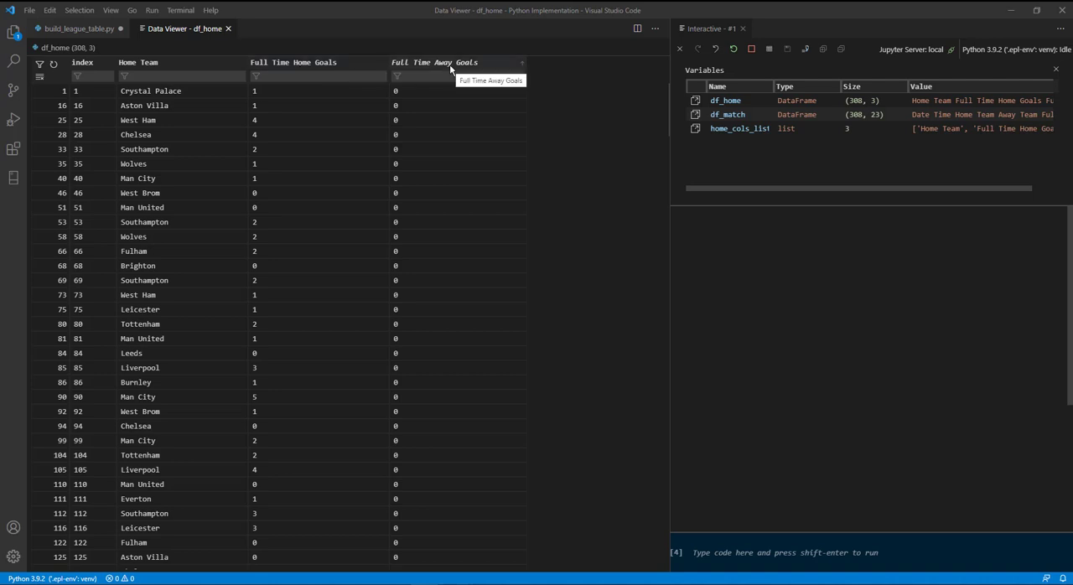
click(455, 75)
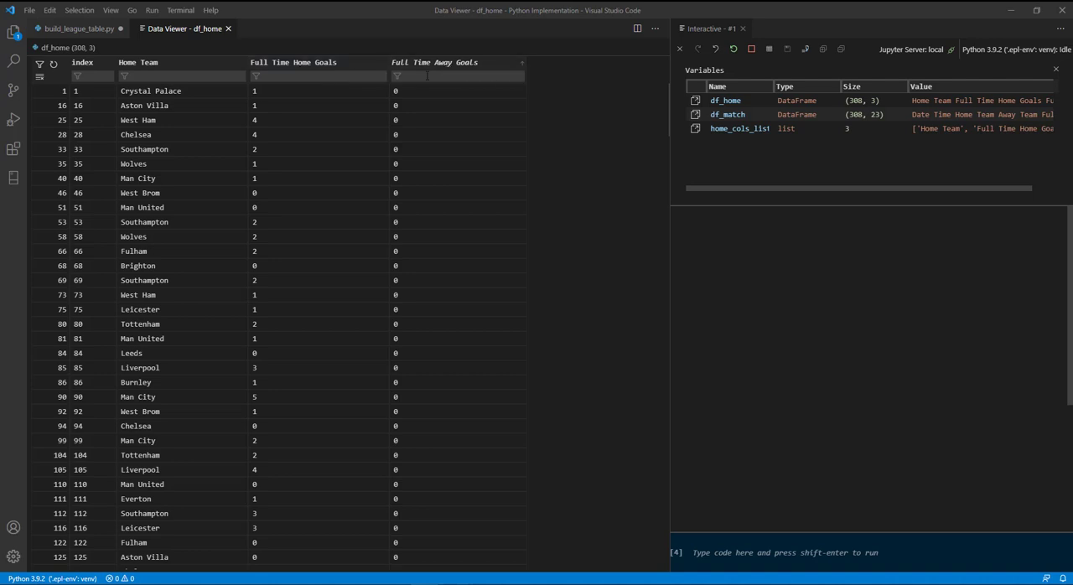
click(76, 28)
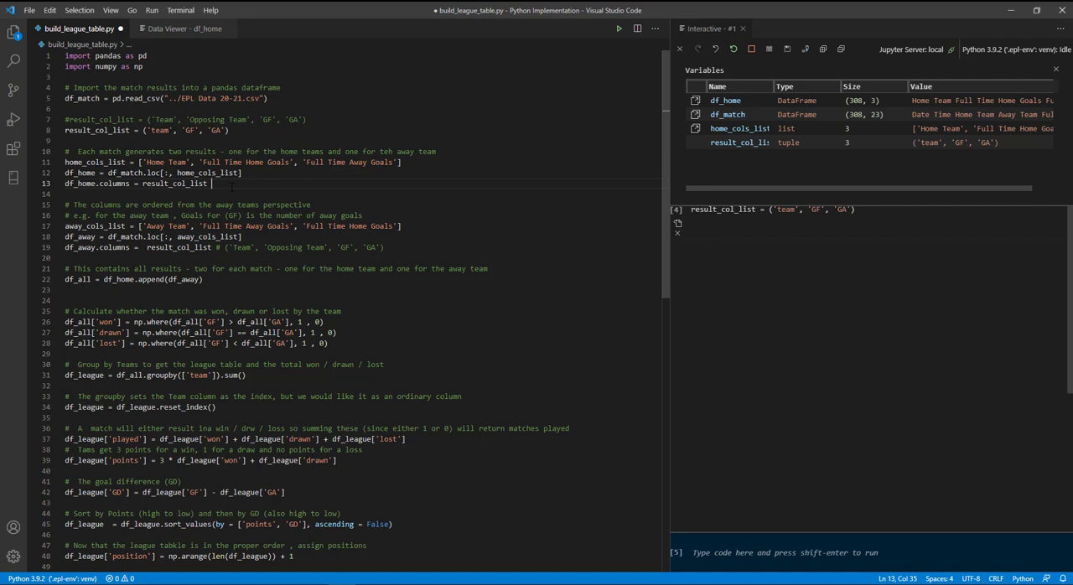
Rename df_home's columns to team, GF and GA and check them in the data viewer
key(shift+enter)
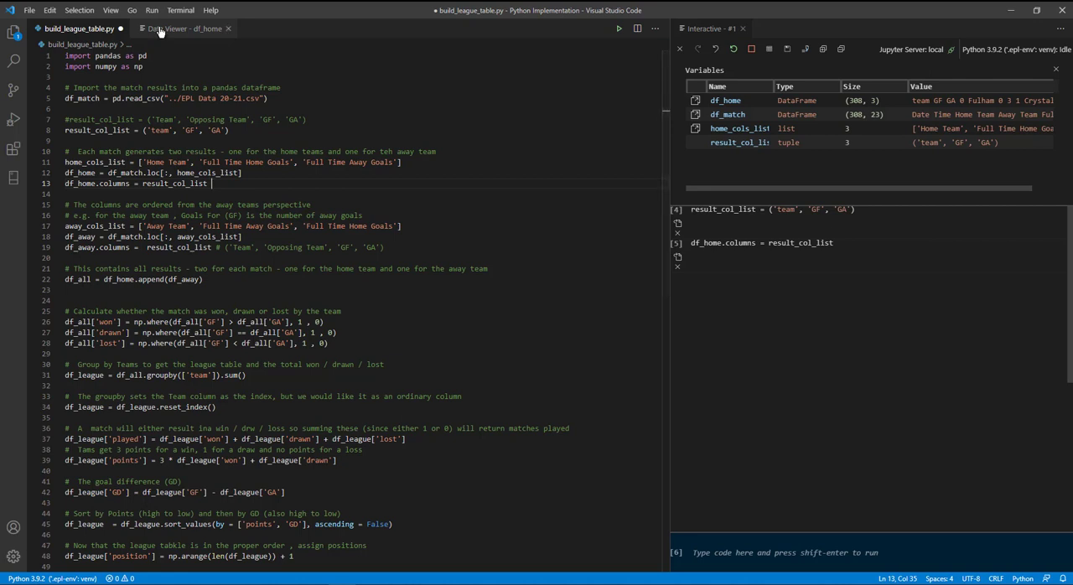
click(166, 26)
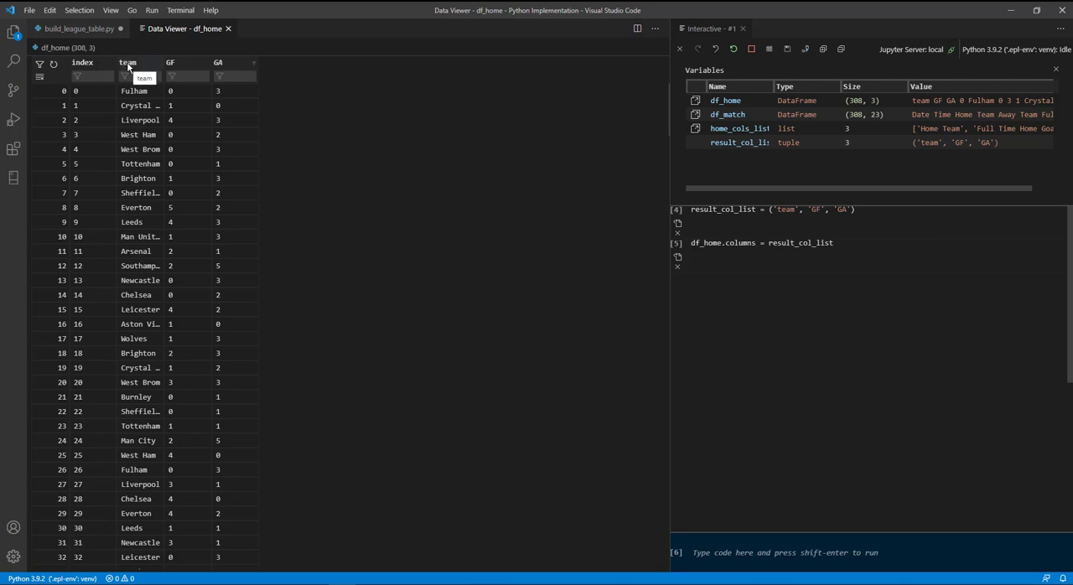
click(75, 29)
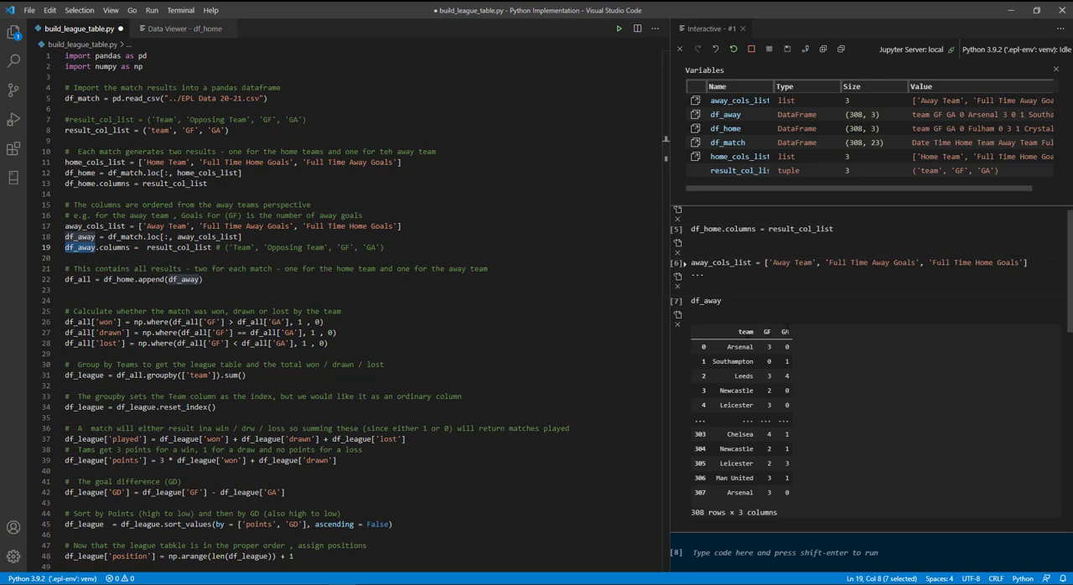
Pick the line appending away results to home results
click(736, 449)
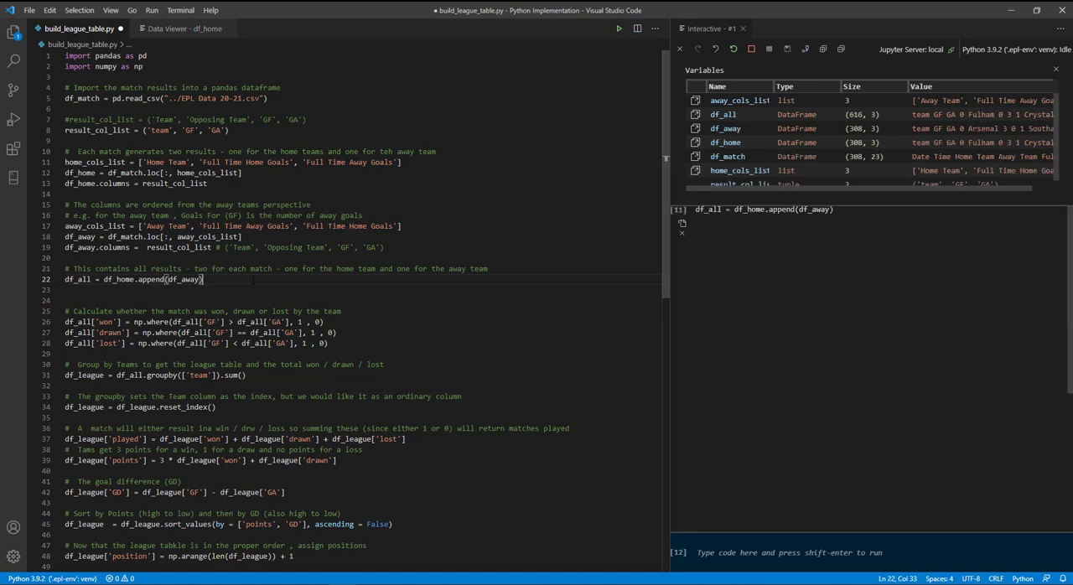
View the combined df_all dataframe's team, GF and GA columns, then return to the script
click(729, 114)
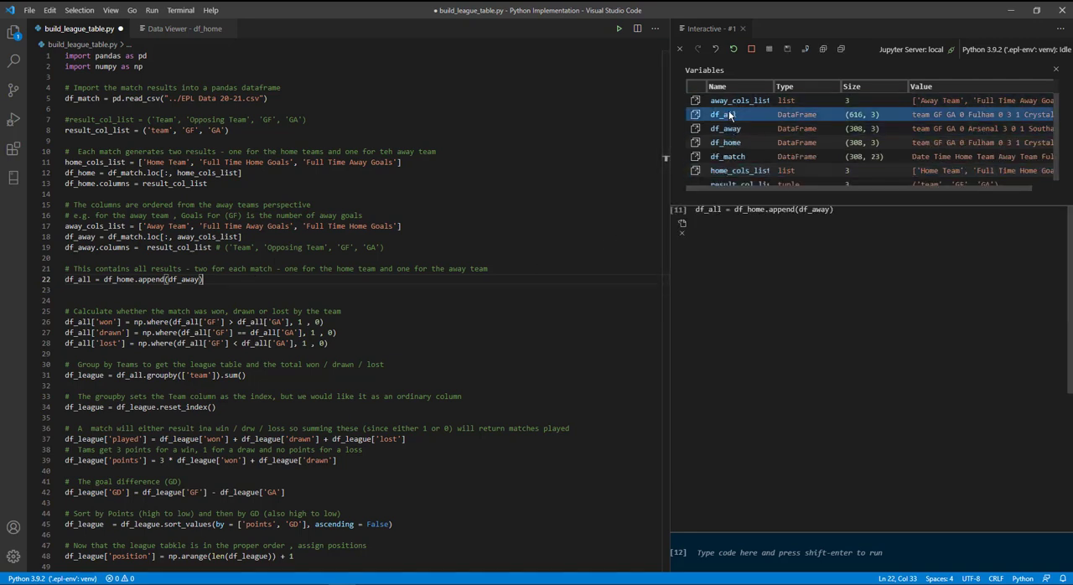
click(694, 114)
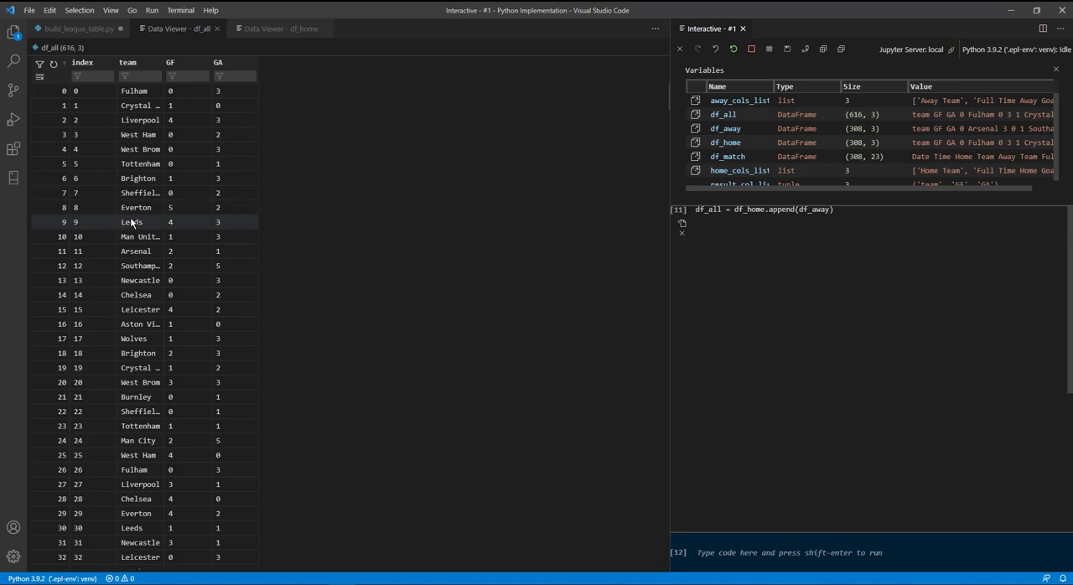
mouse_move(131, 222)
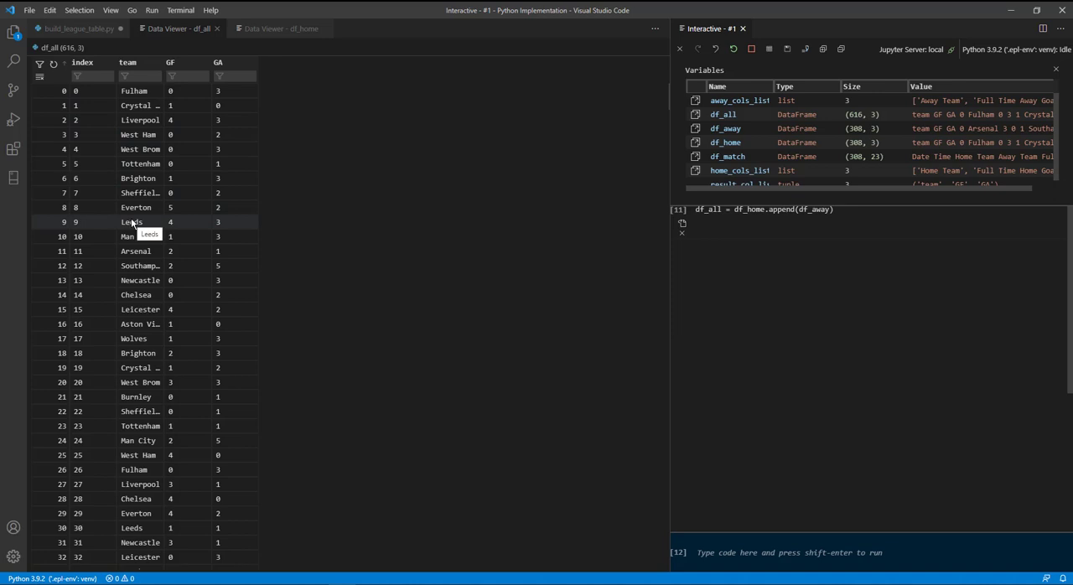
click(81, 29)
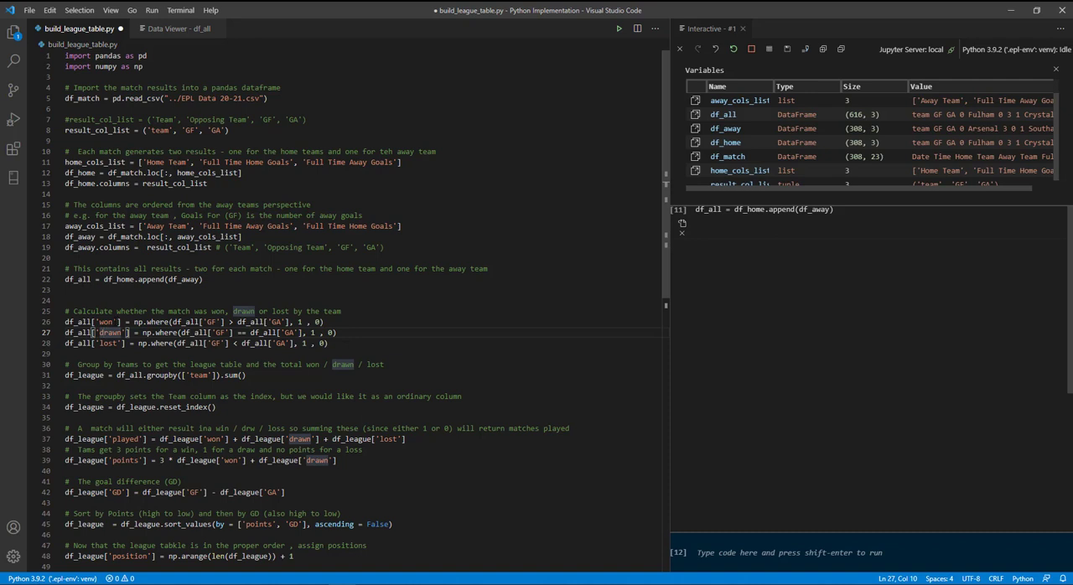
Run the np.where lines adding won, drawn and lost columns to df_all
double_click(110, 332)
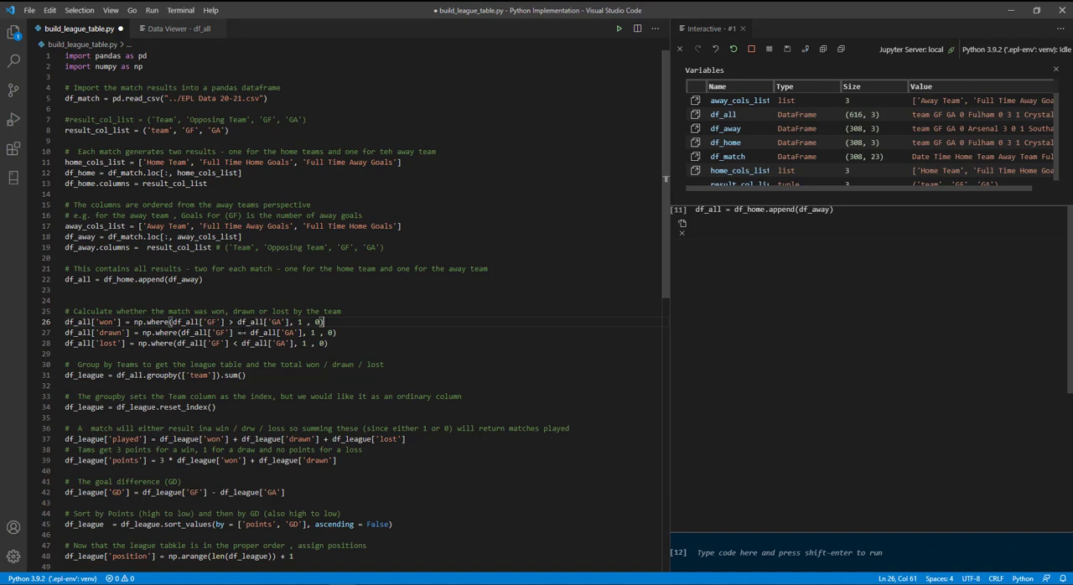
double_click(237, 332)
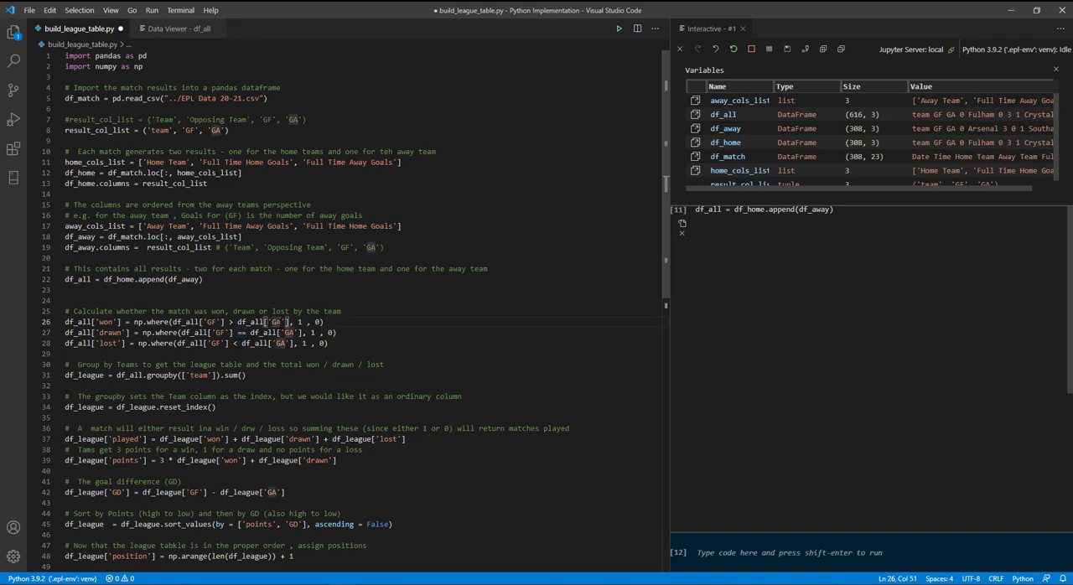
drag(69, 321, 69, 364)
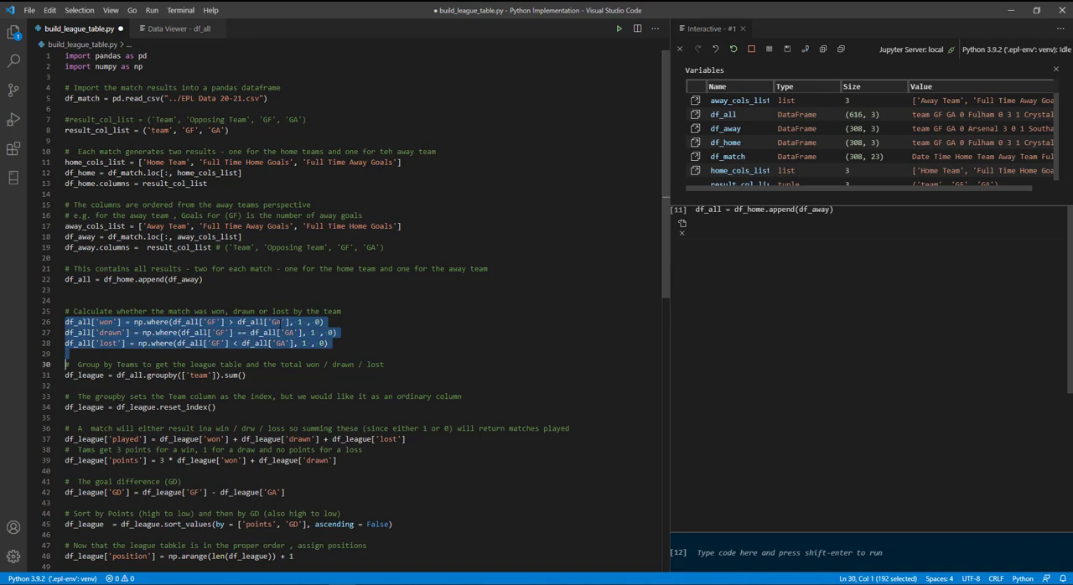
key(shift+enter)
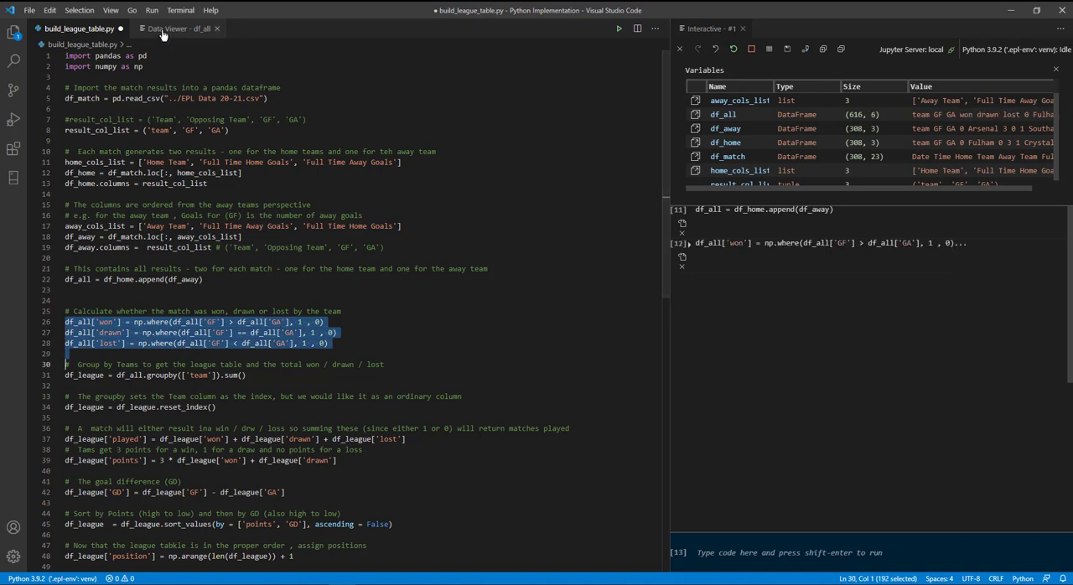
click(176, 27)
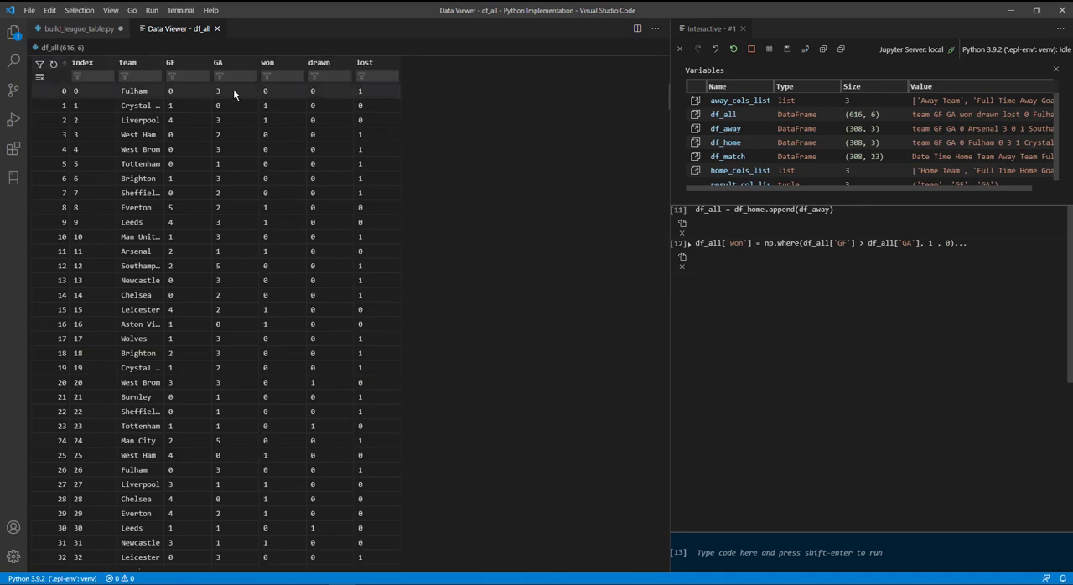
click(138, 104)
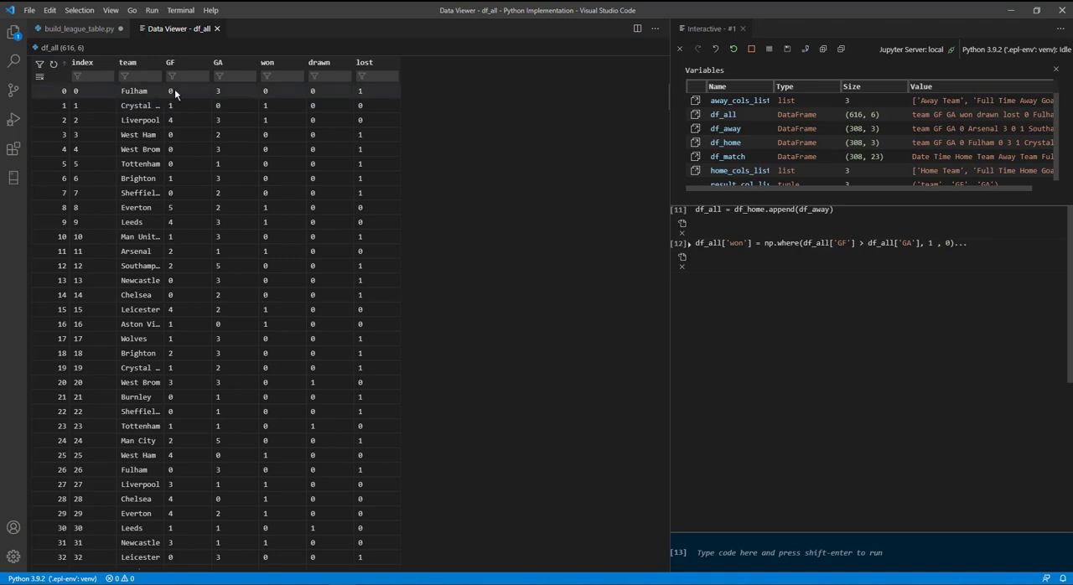
mouse_move(178, 92)
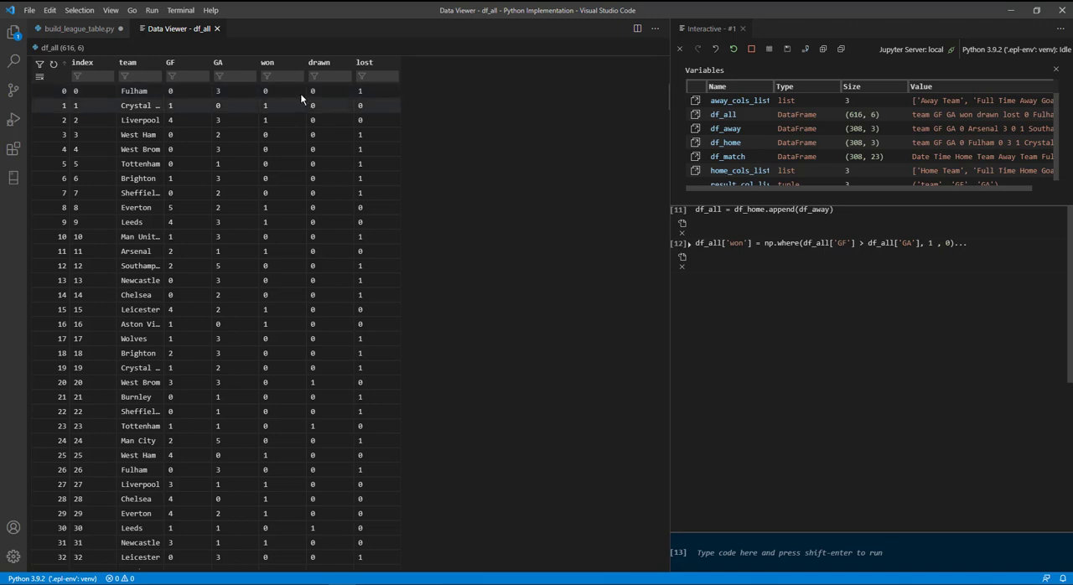
click(75, 28)
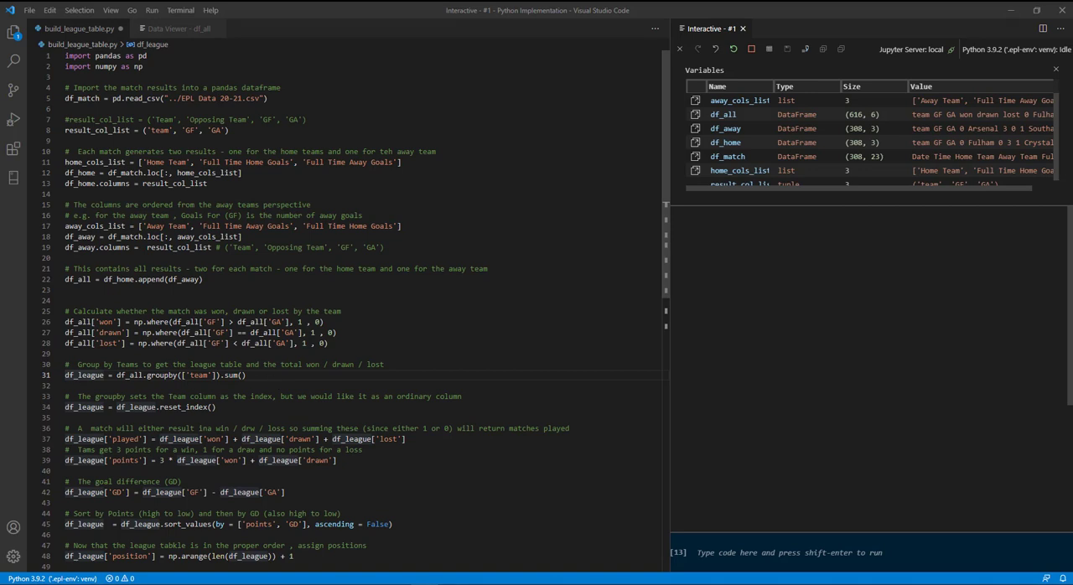
Group df_all by team into df_league and view its summed GF, GA, won, drawn and lost totals
double_click(84, 375)
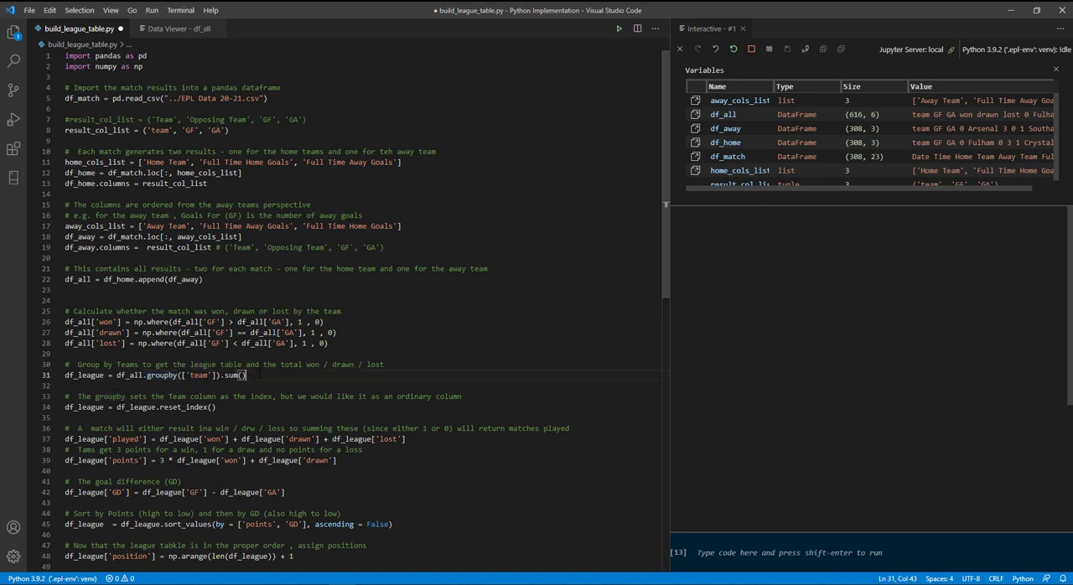
key(shift+enter)
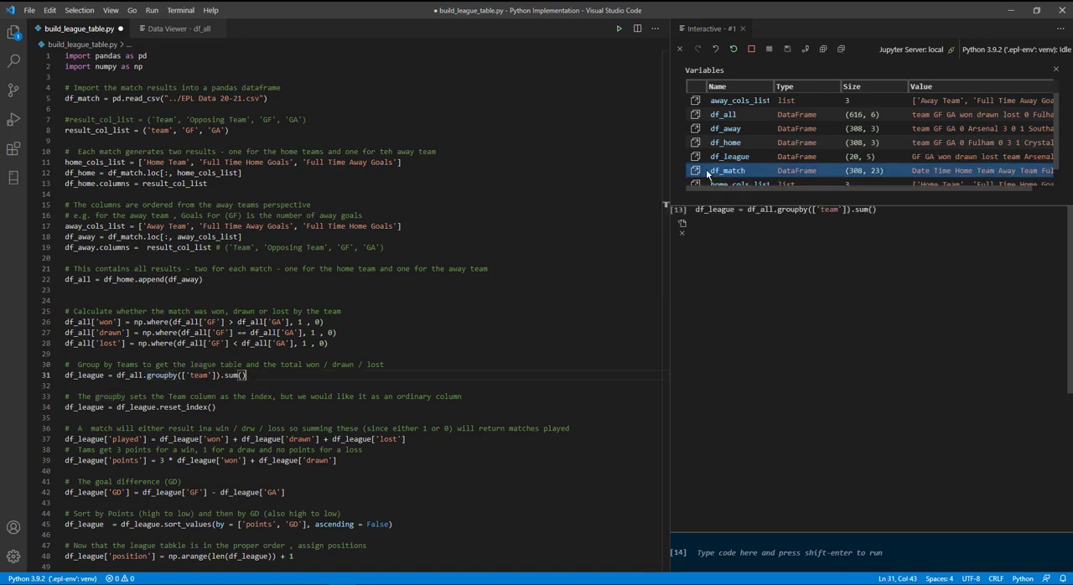
click(694, 157)
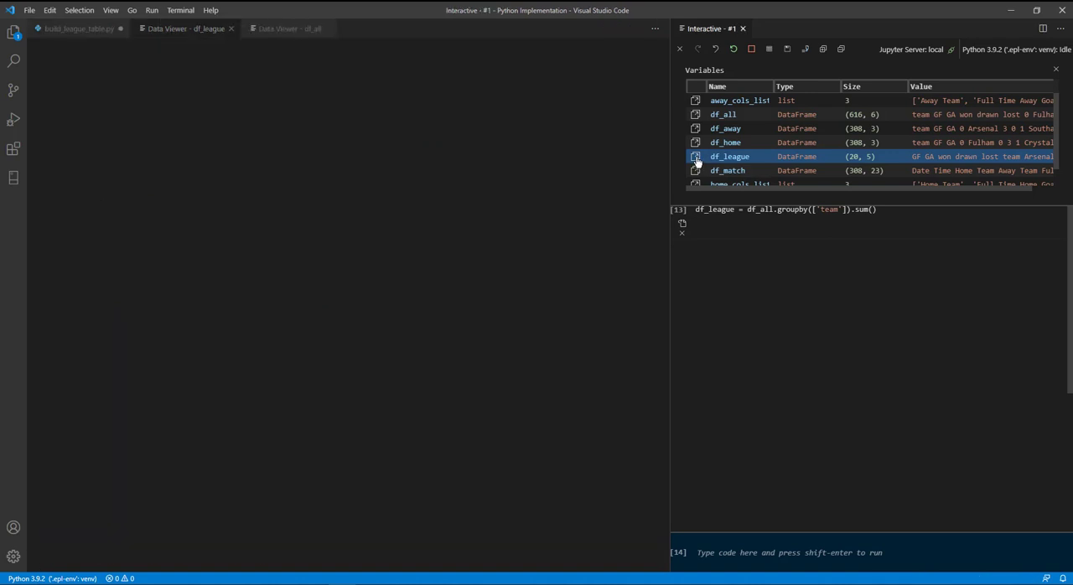
click(694, 157)
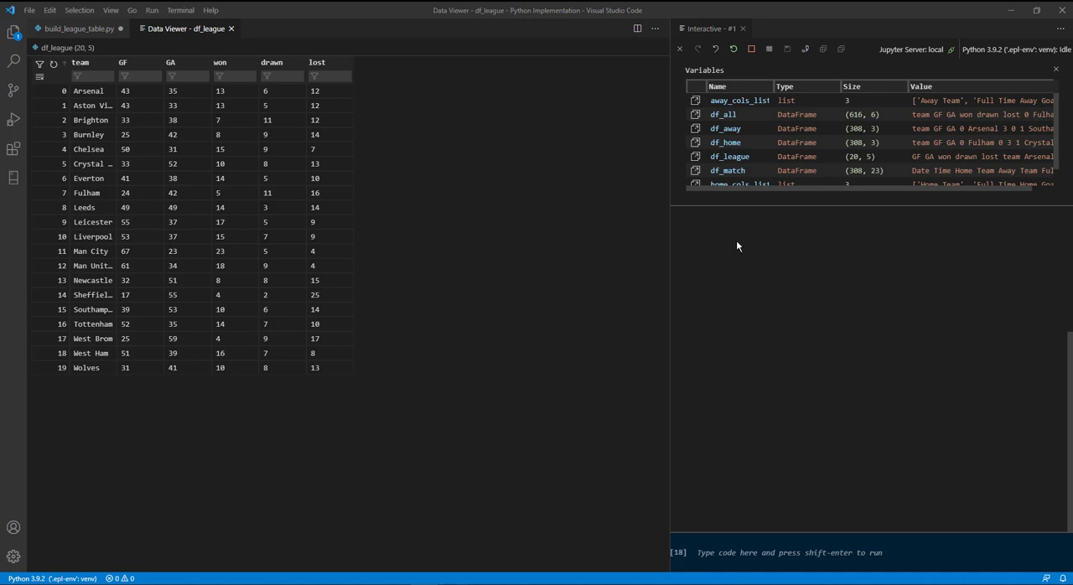
click(76, 27)
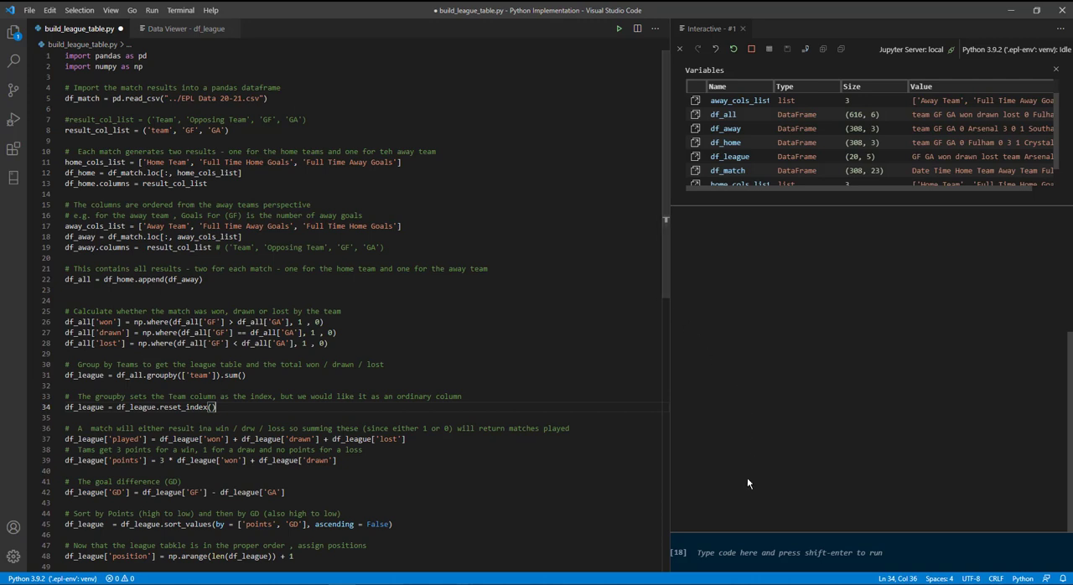
Print df_league, then run reset_index so team becomes a column with rows 0 to 19
text(df_league.index)
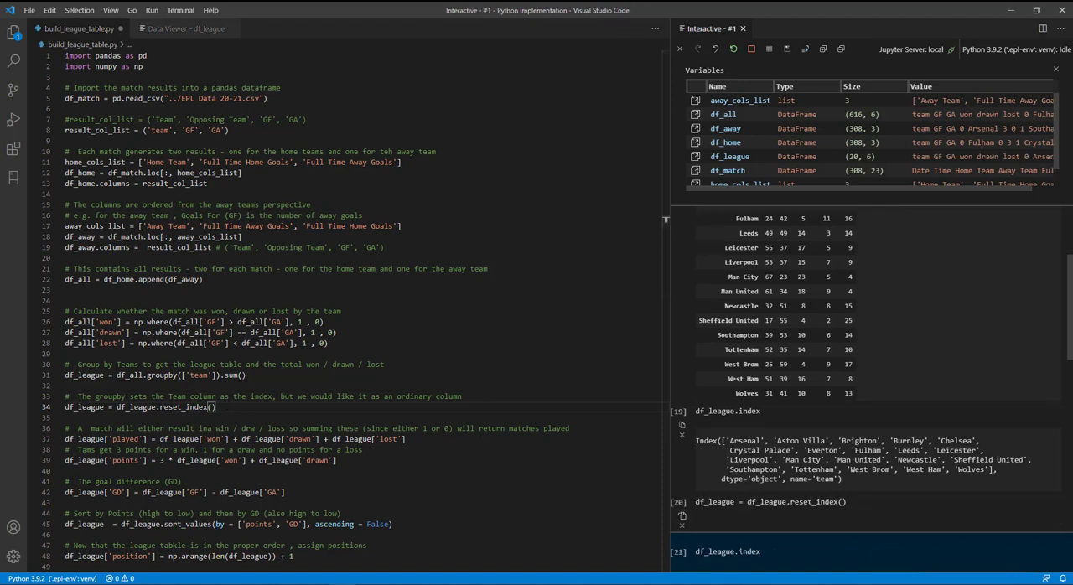
key(shift+enter)
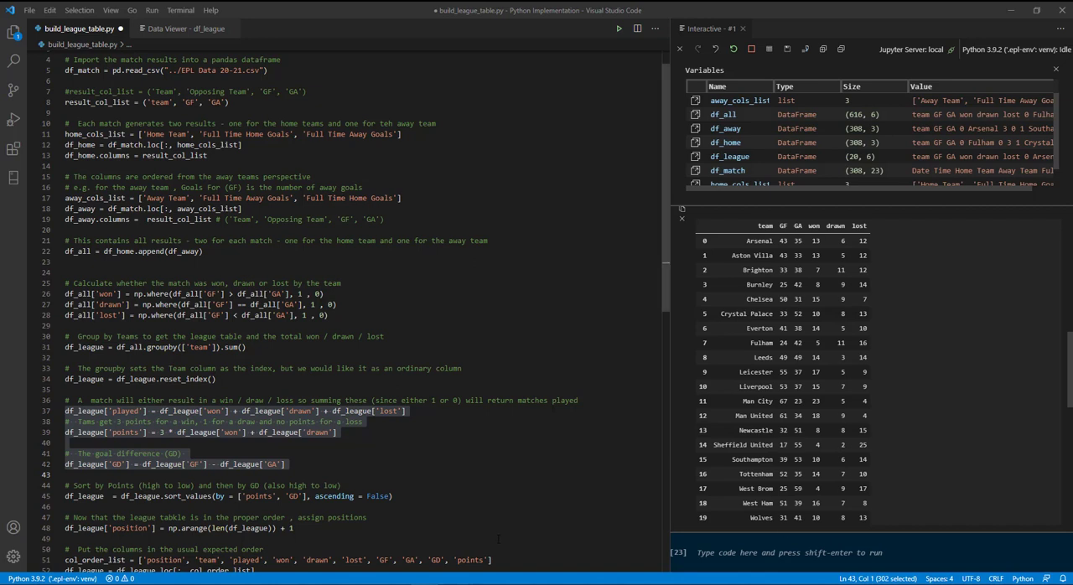
mouse_move(1029, 469)
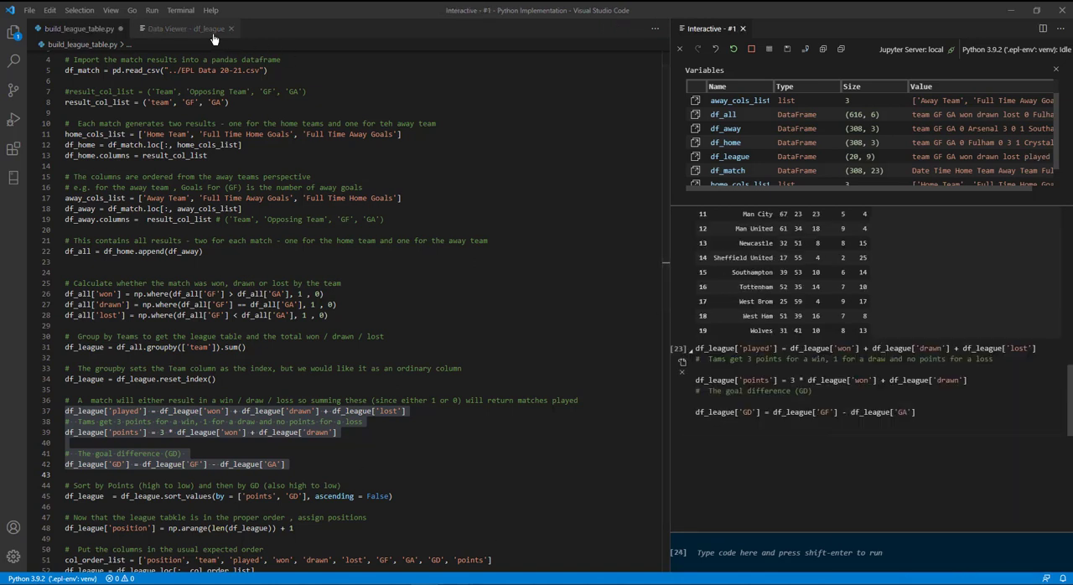
View df_league with its new played, points and GD columns for all 20 teams
click(178, 27)
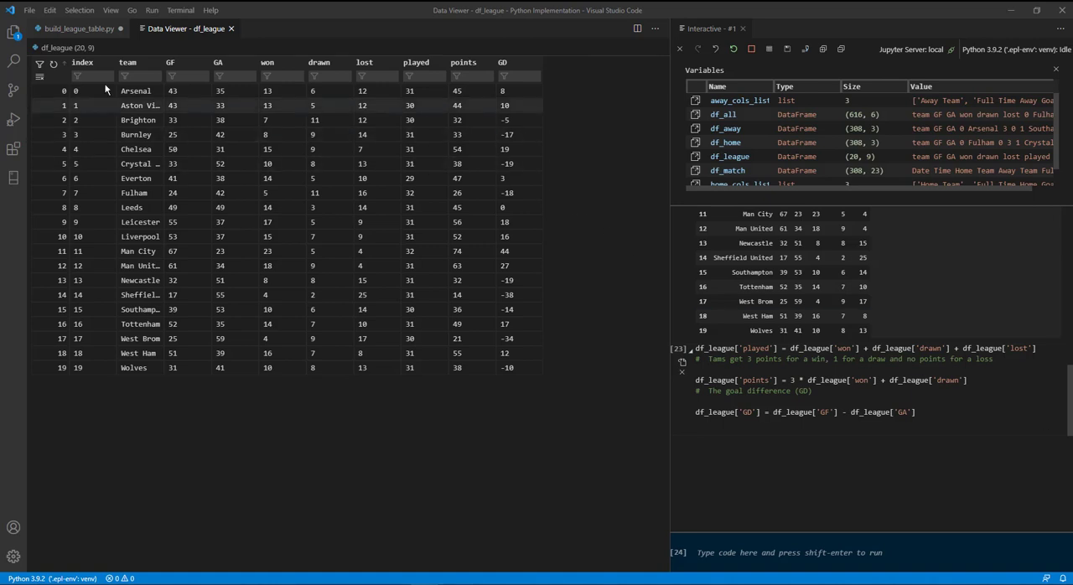
Run the sort_values line by points then GD descending and refresh the data view, Man City now top
click(80, 27)
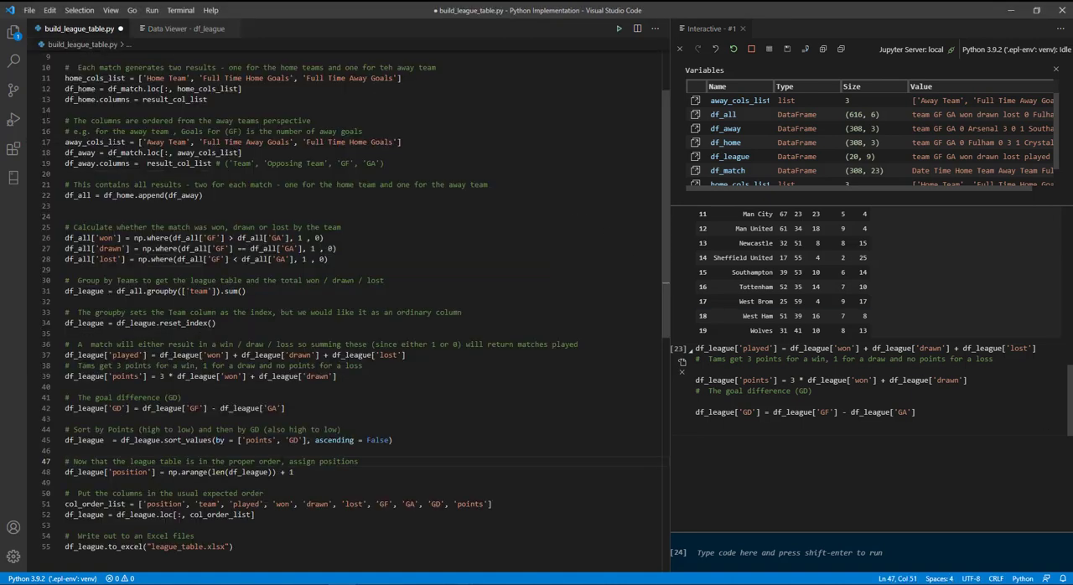
double_click(188, 439)
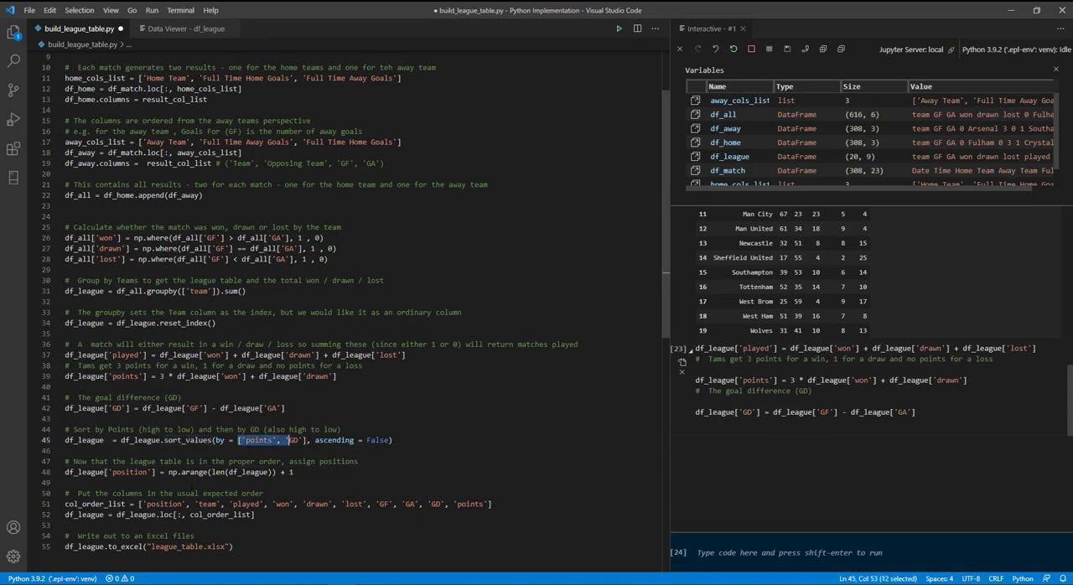
drag(285, 439, 304, 439)
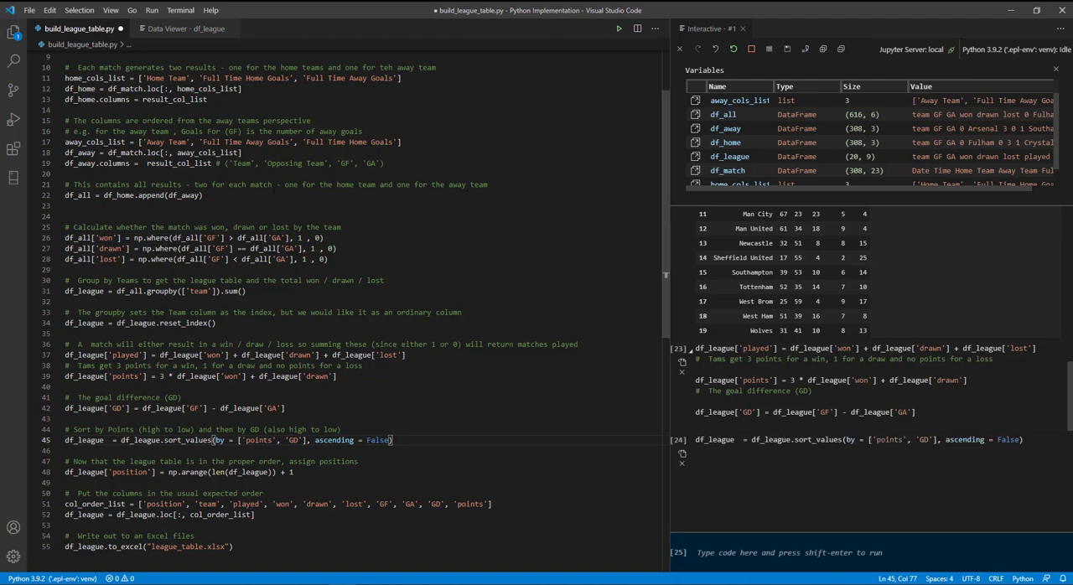
click(184, 27)
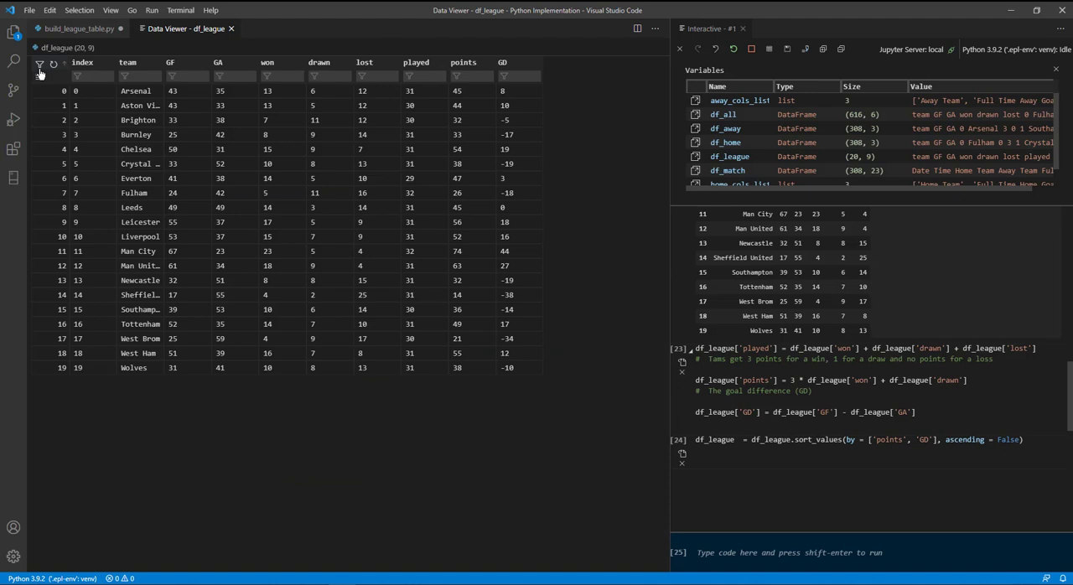
click(52, 65)
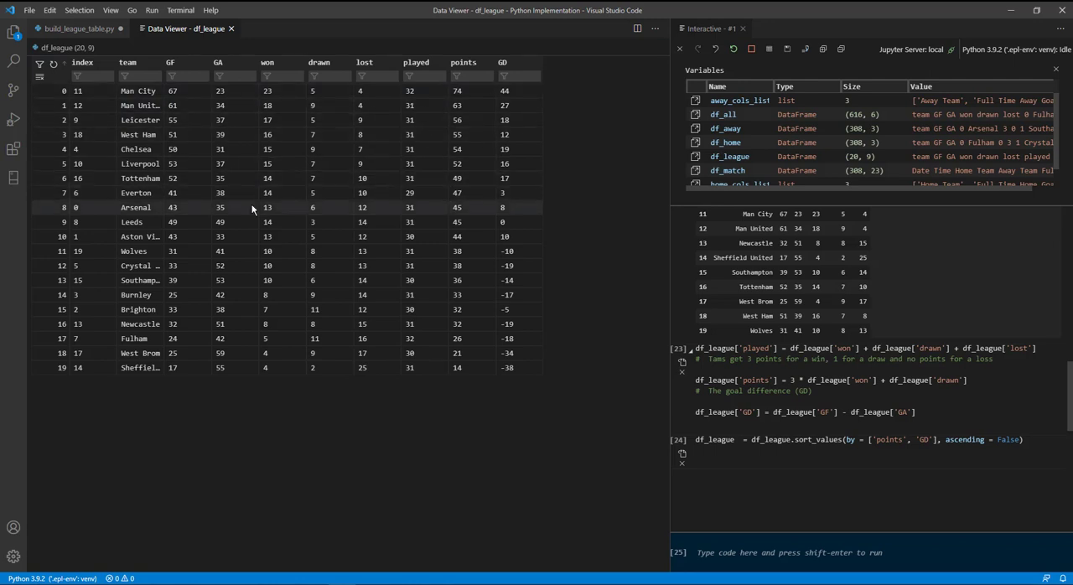
mouse_move(183, 221)
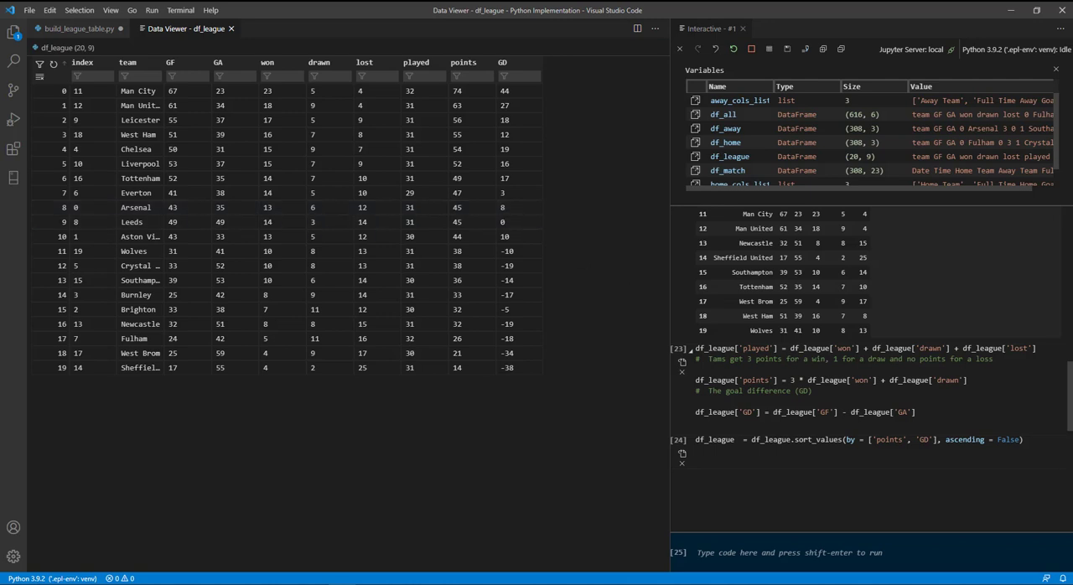
click(80, 27)
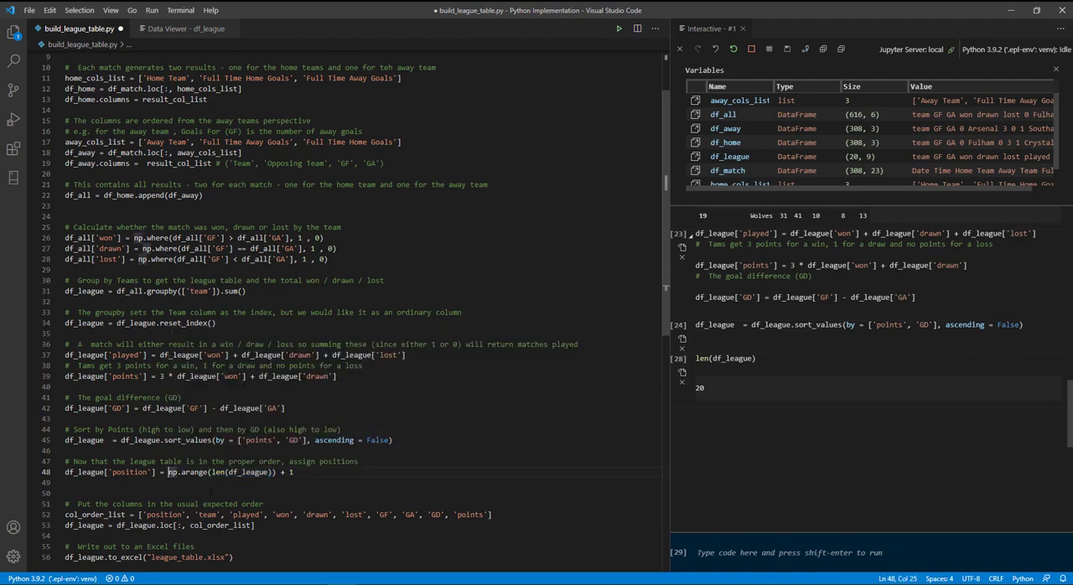
Preview np.arange 0-19, then plus 1 for 1-20, assign it as the position column and view it
drag(168, 472, 254, 473)
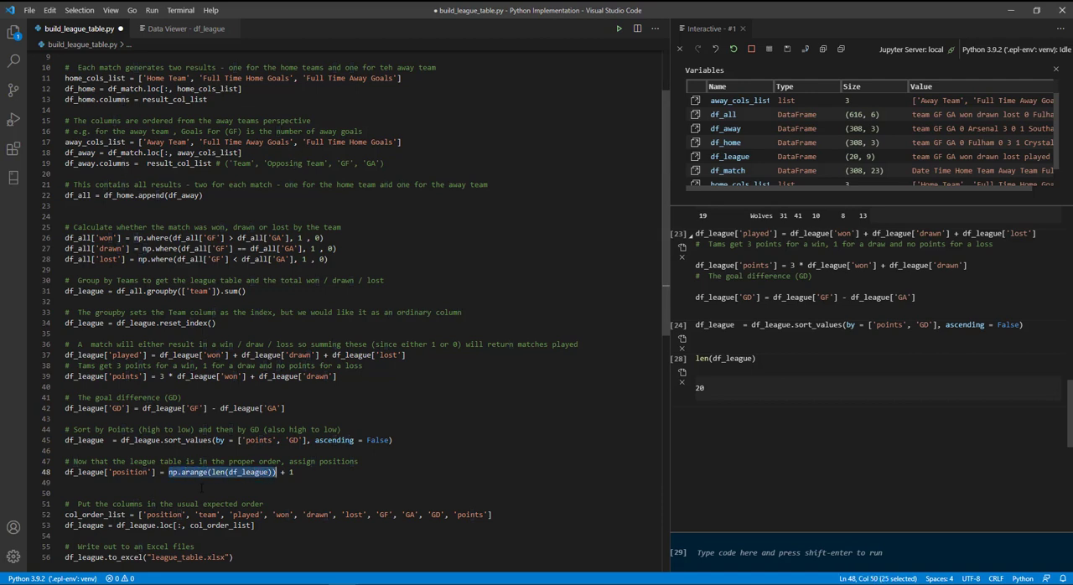
key(shift+enter)
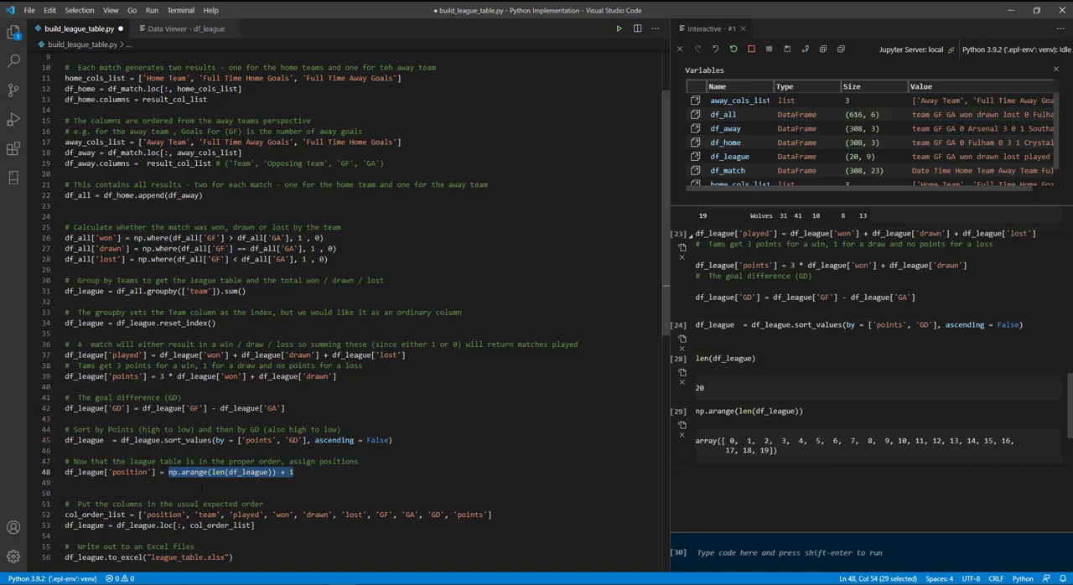
key(shift+enter)
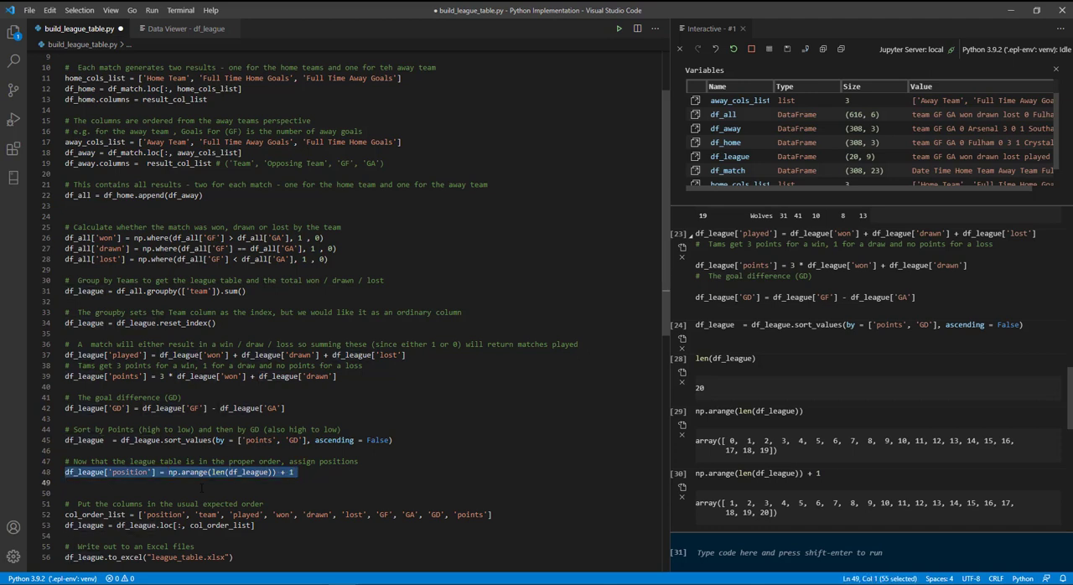
key(shift+enter)
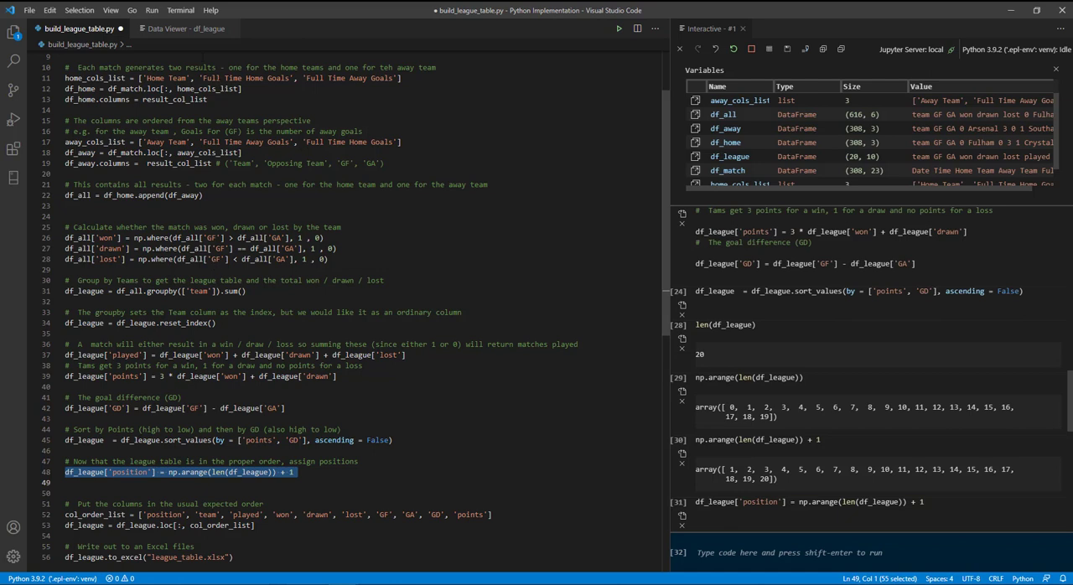
click(184, 27)
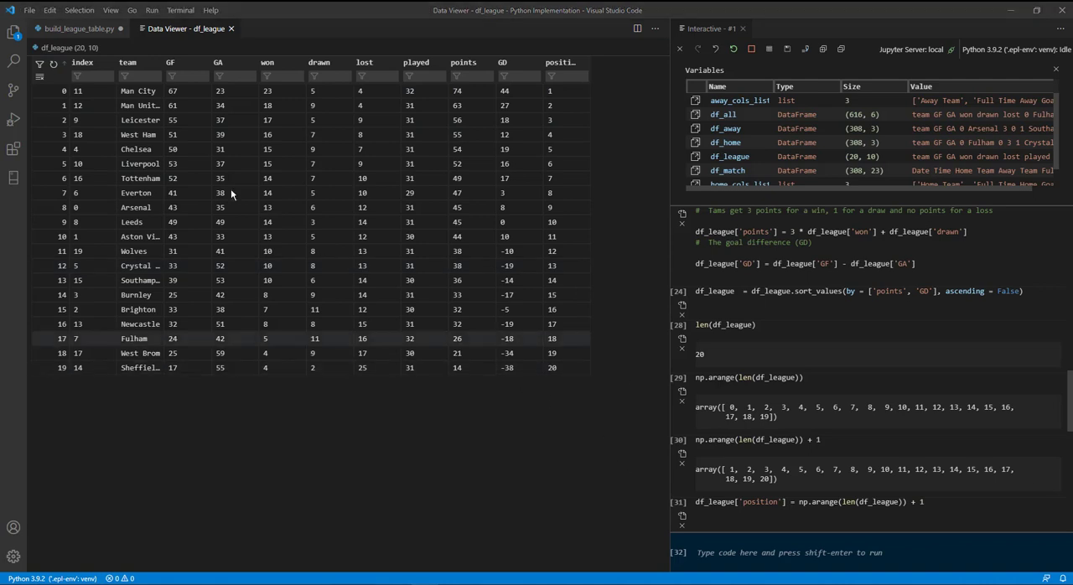
mouse_move(80, 29)
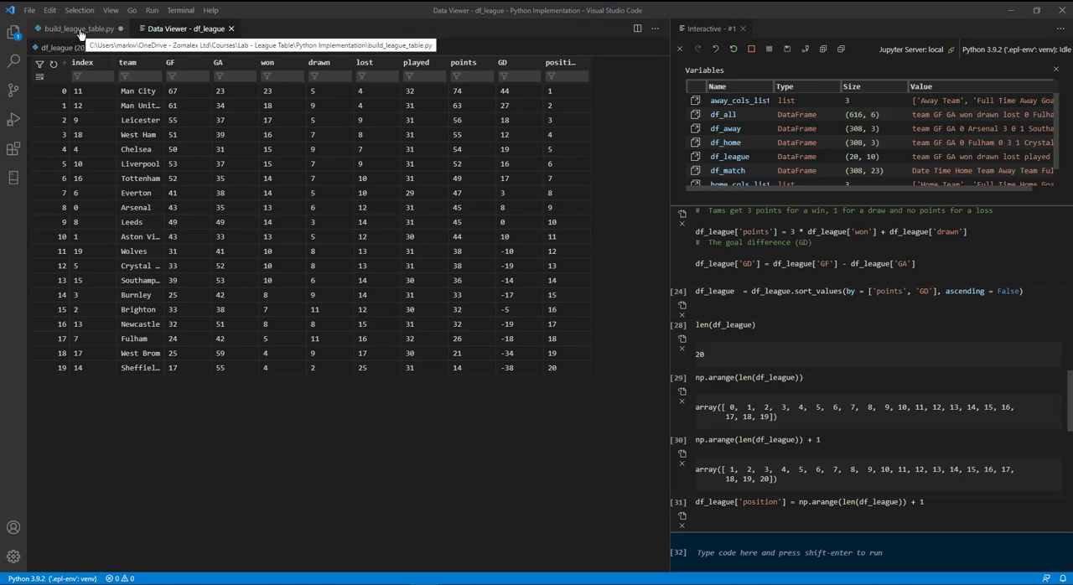
Run the col_order_list and df_league.loc lines so columns run position through points
click(76, 27)
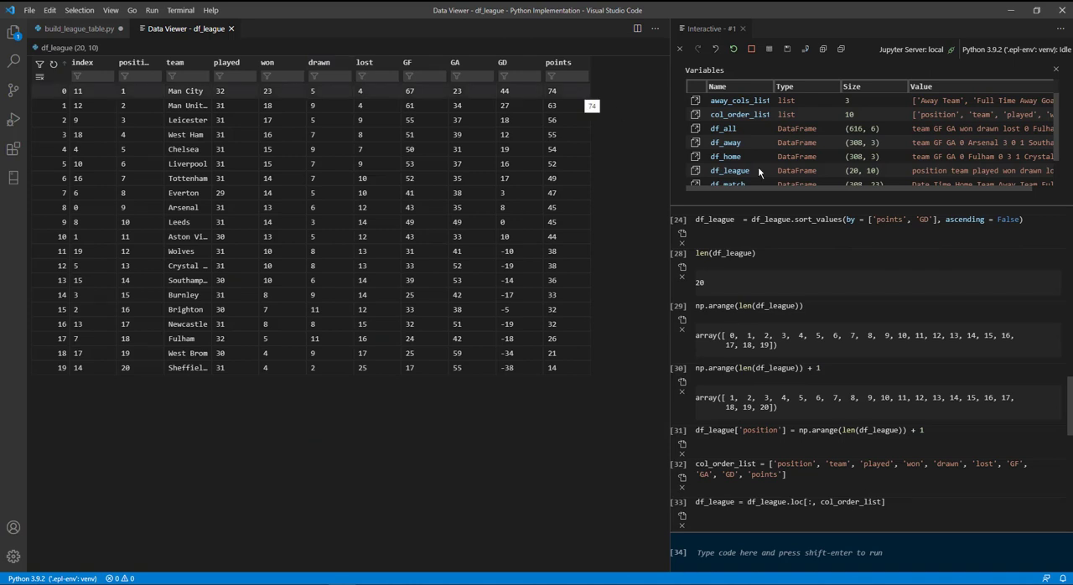
click(76, 27)
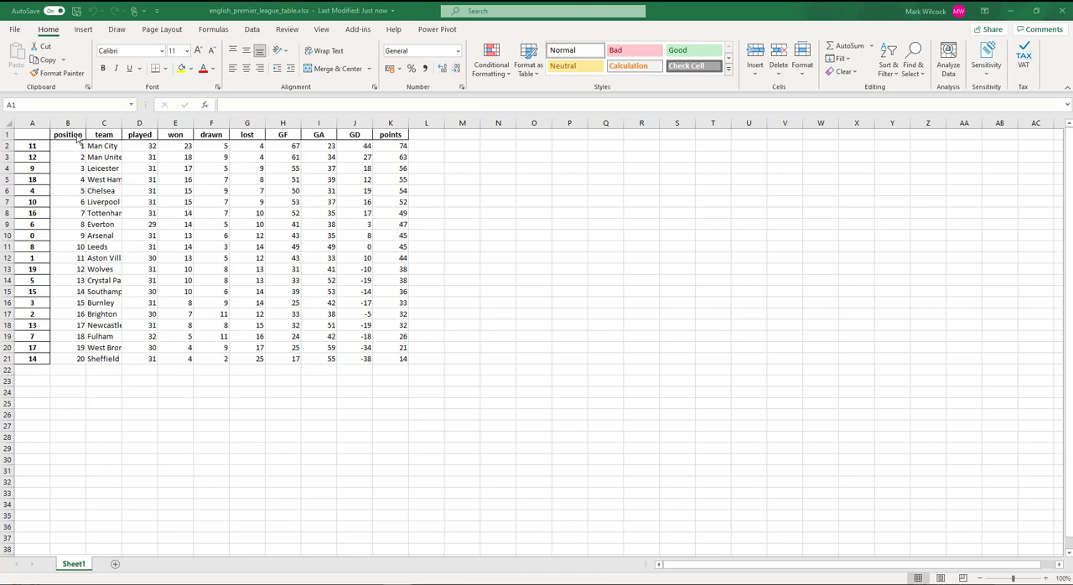
mouse_move(124, 125)
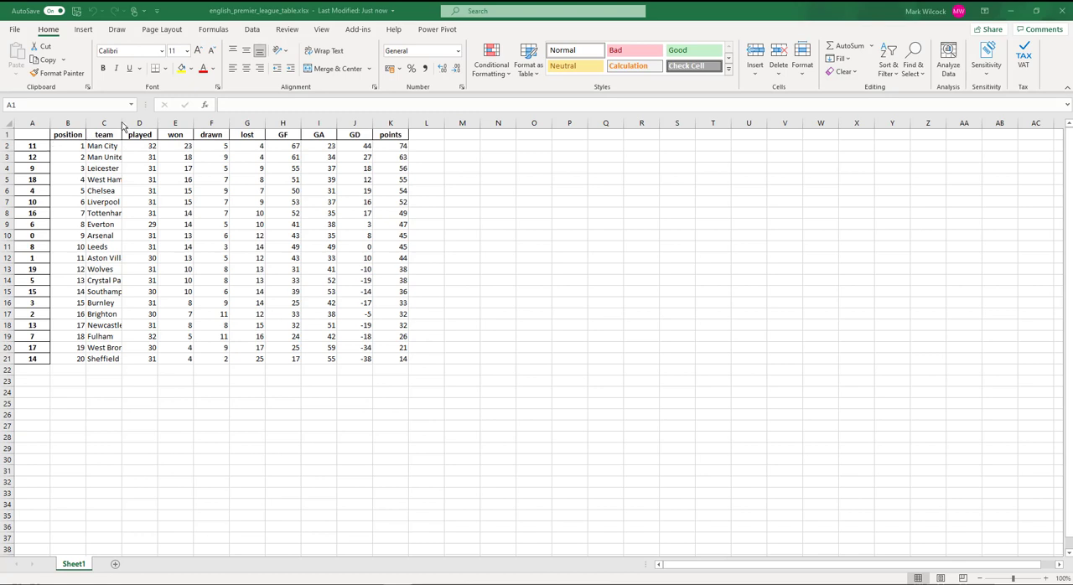
Leave the exported league table sheet in Excel and switch to the browser window
key(alt+tab)
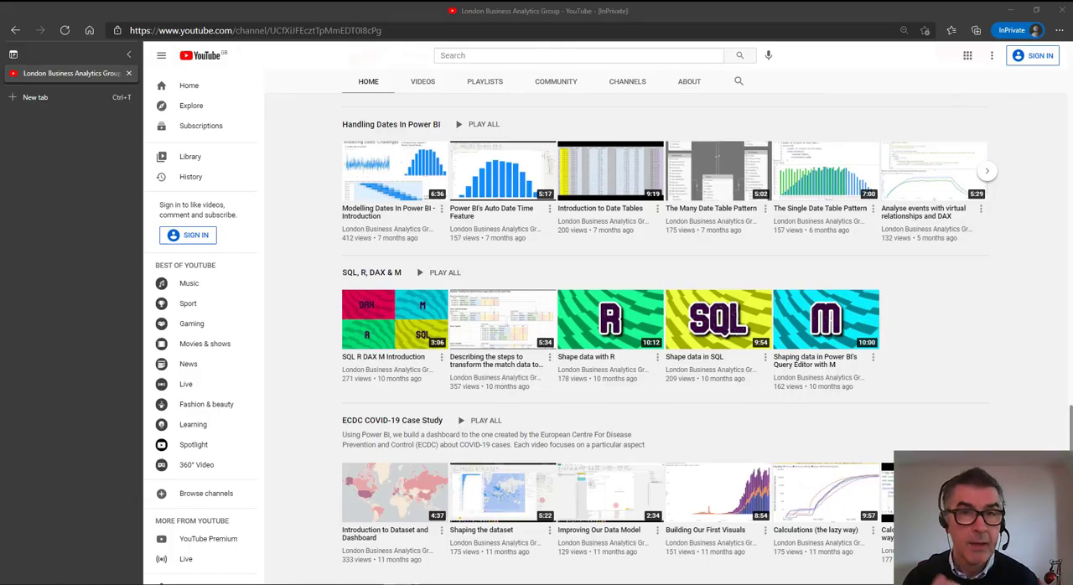